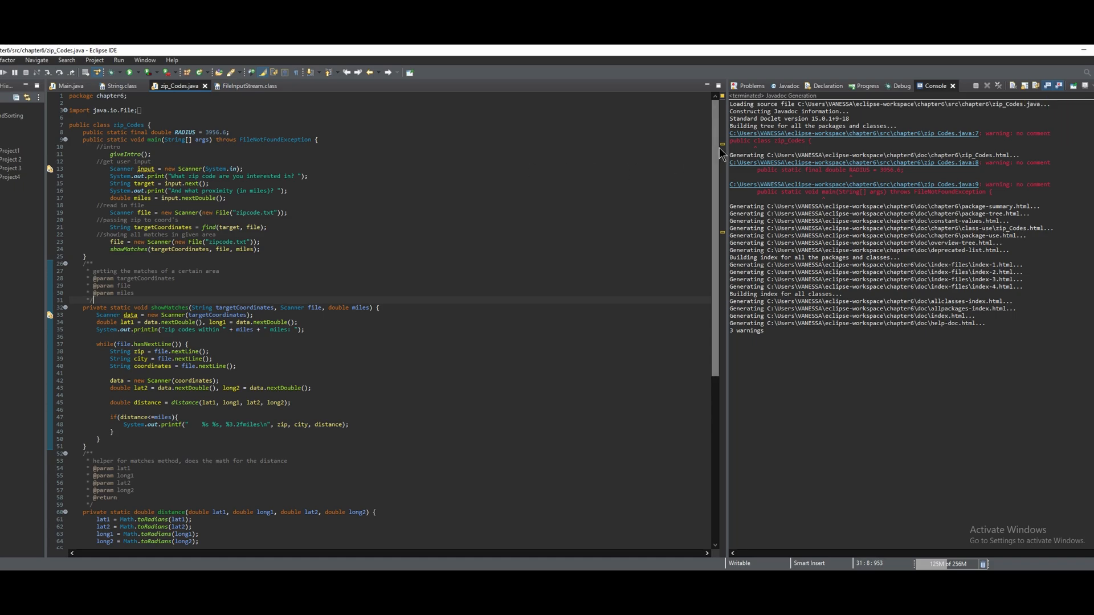
Step: Bring up the Generate Javadoc wizard from the Project menu after reviewing the source
scroll(down, 3)
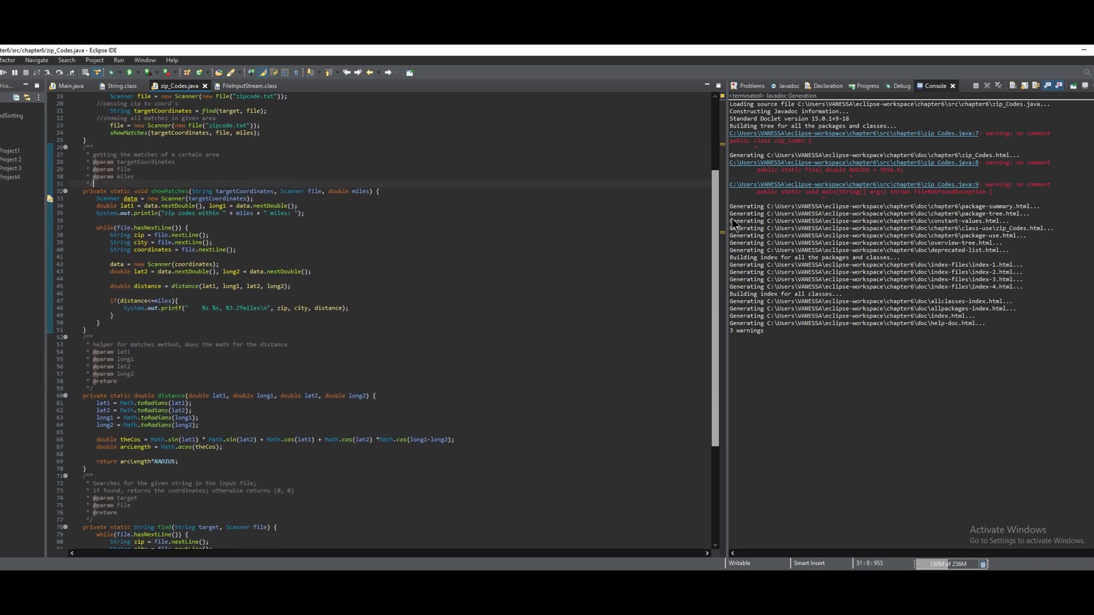
scroll(down, 3)
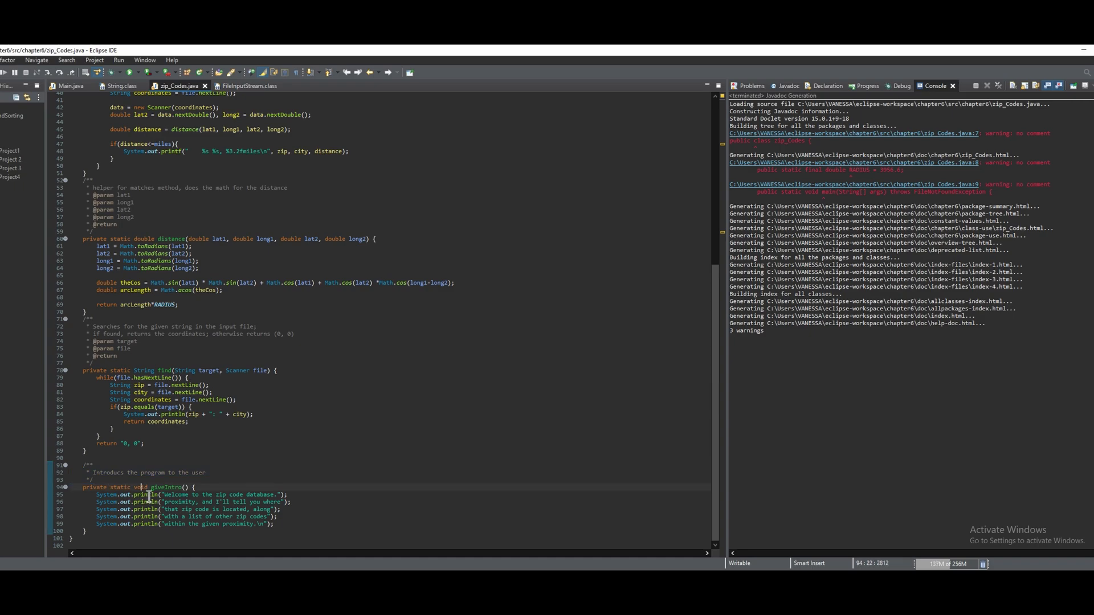
scroll(up, 3)
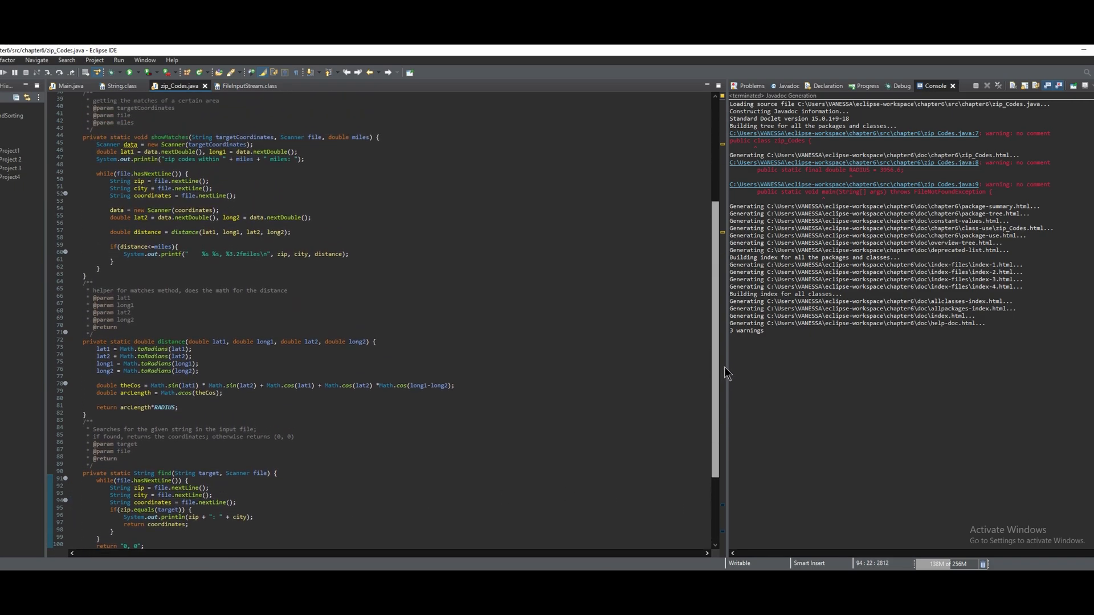
scroll(up, 3)
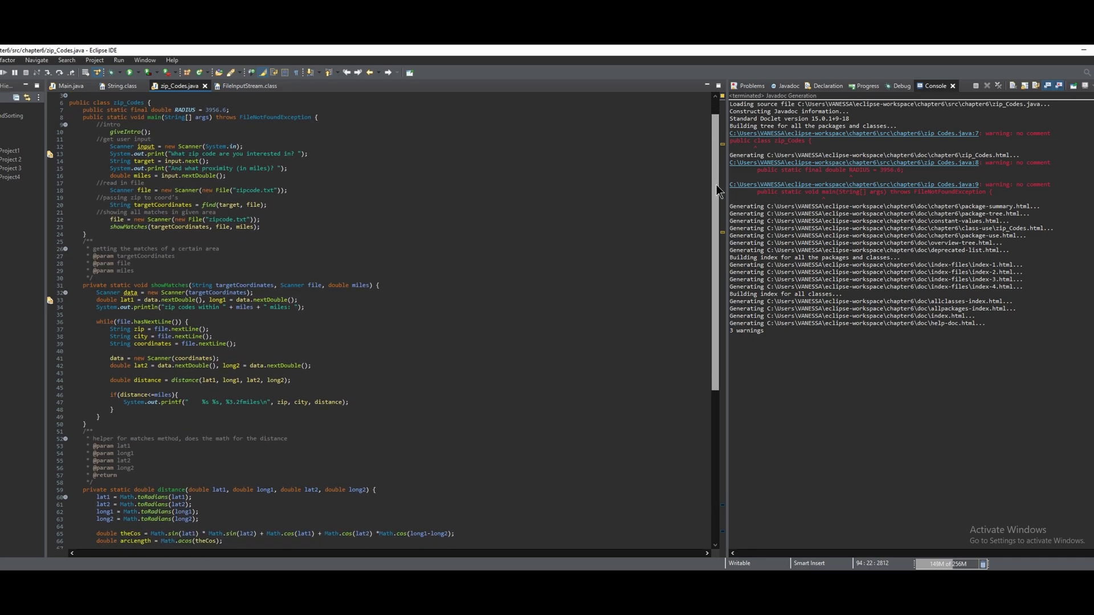
scroll(down, 3)
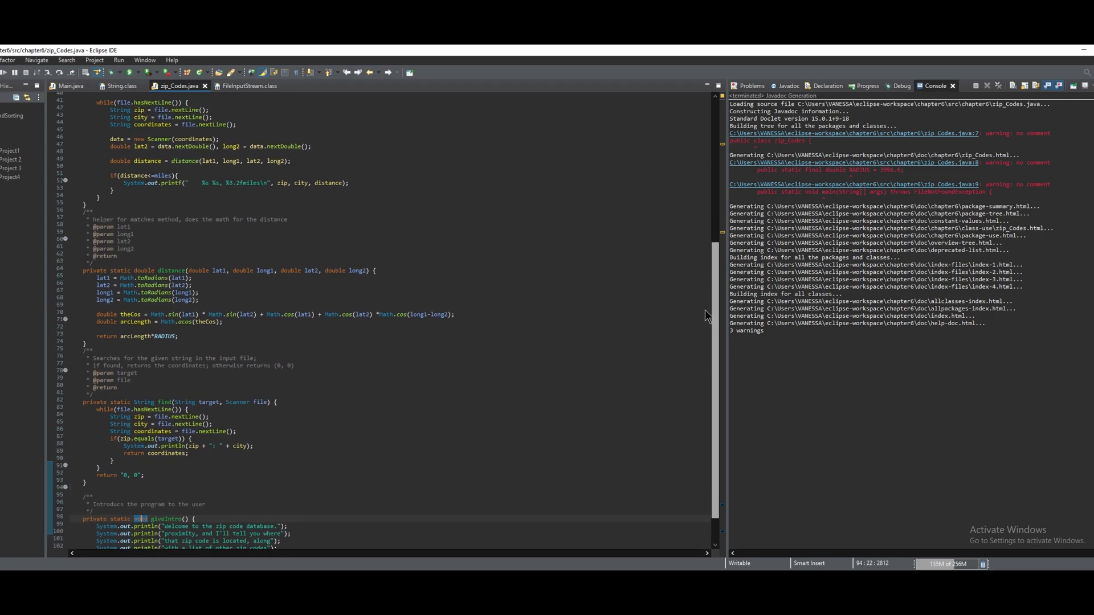
scroll(up, 3)
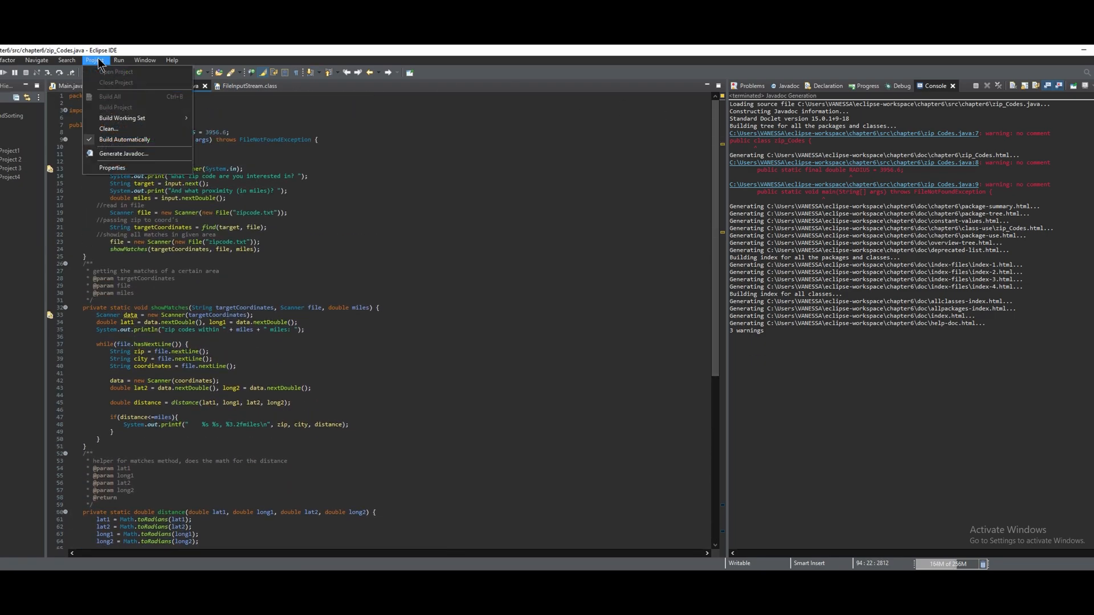
mouse_move(106, 96)
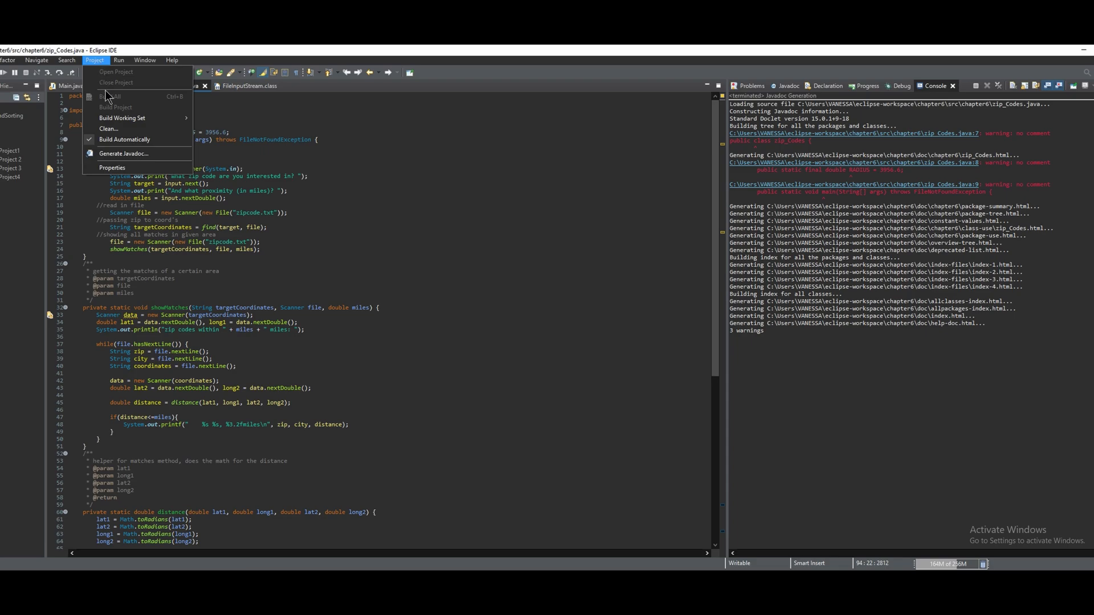
mouse_move(124, 154)
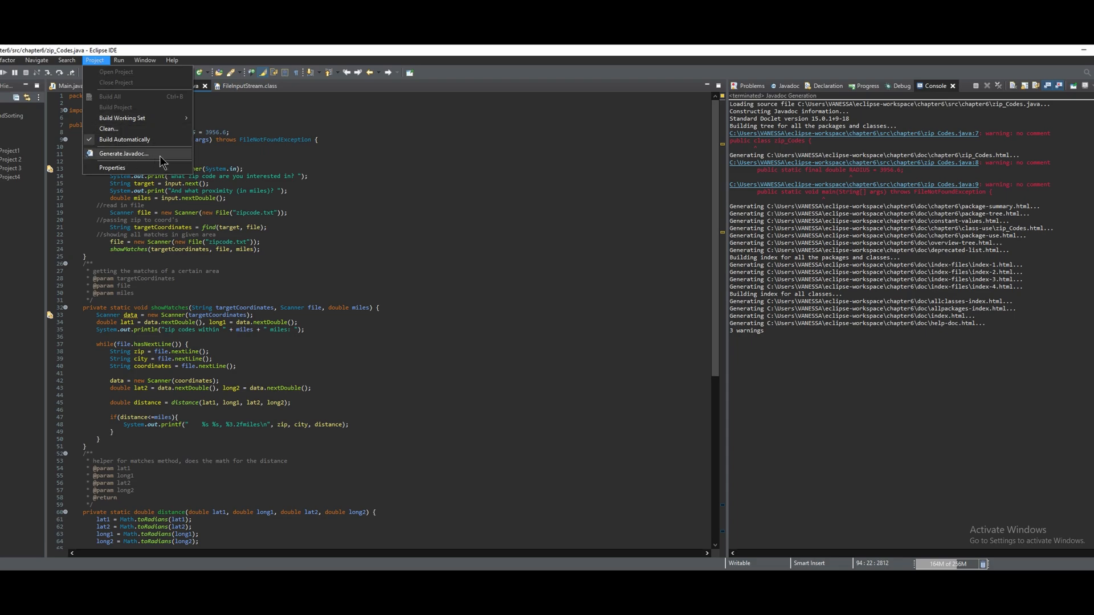
click(124, 154)
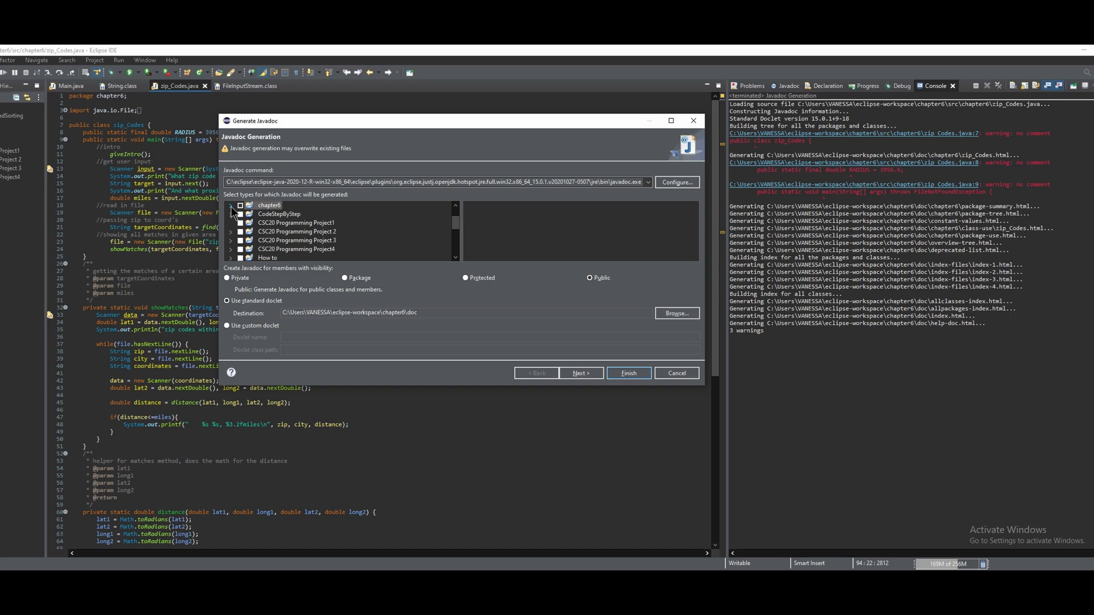
Step: Select the chapter6 project, keep the chapter6\doc destination, and finish the Javadoc generation
click(230, 205)
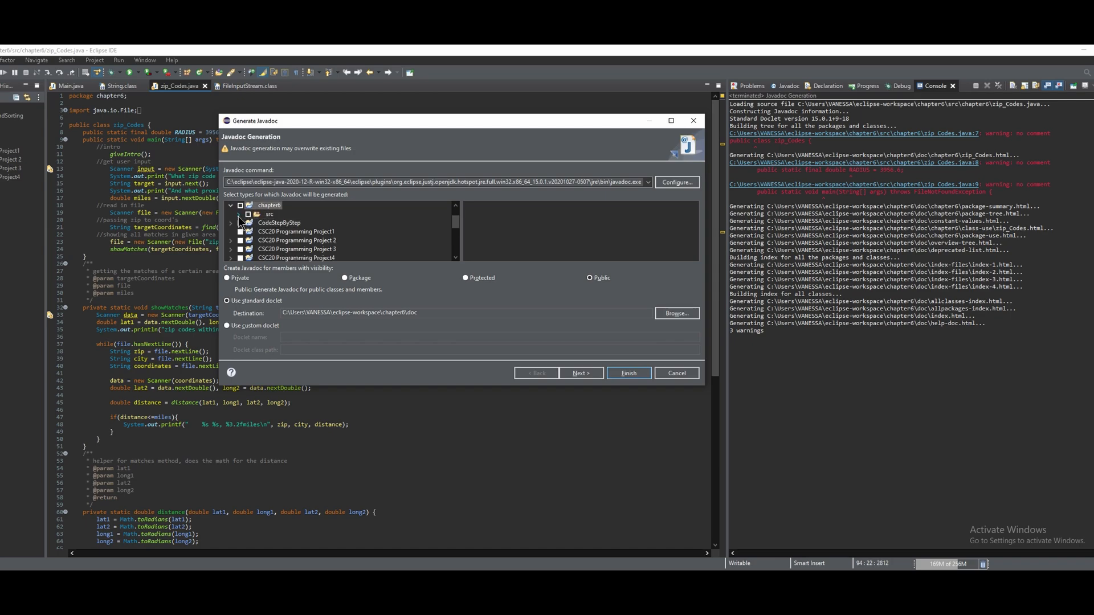
click(240, 213)
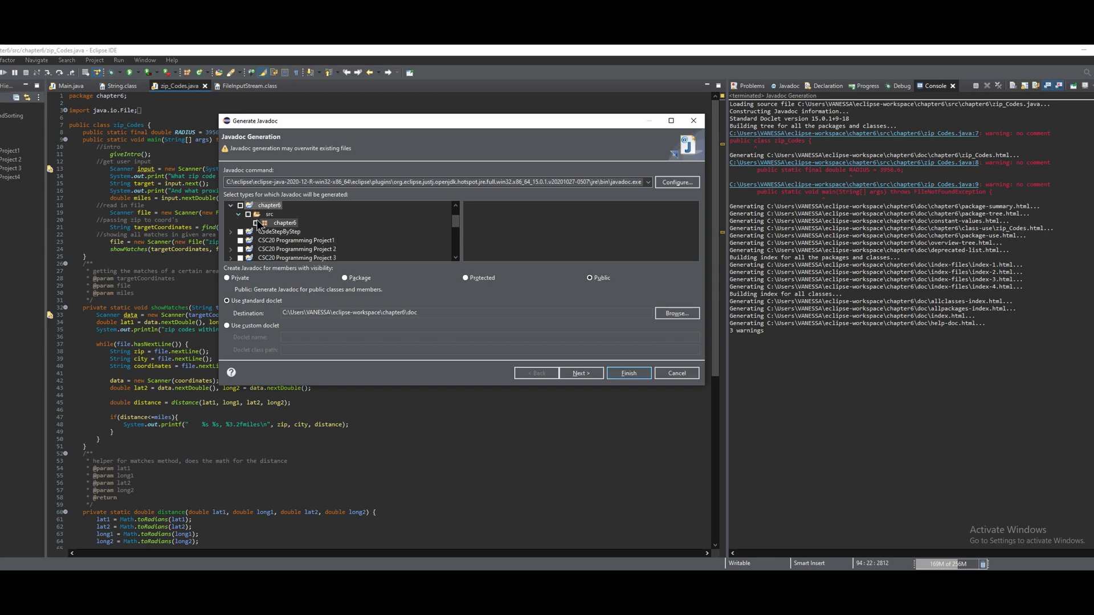
click(230, 205)
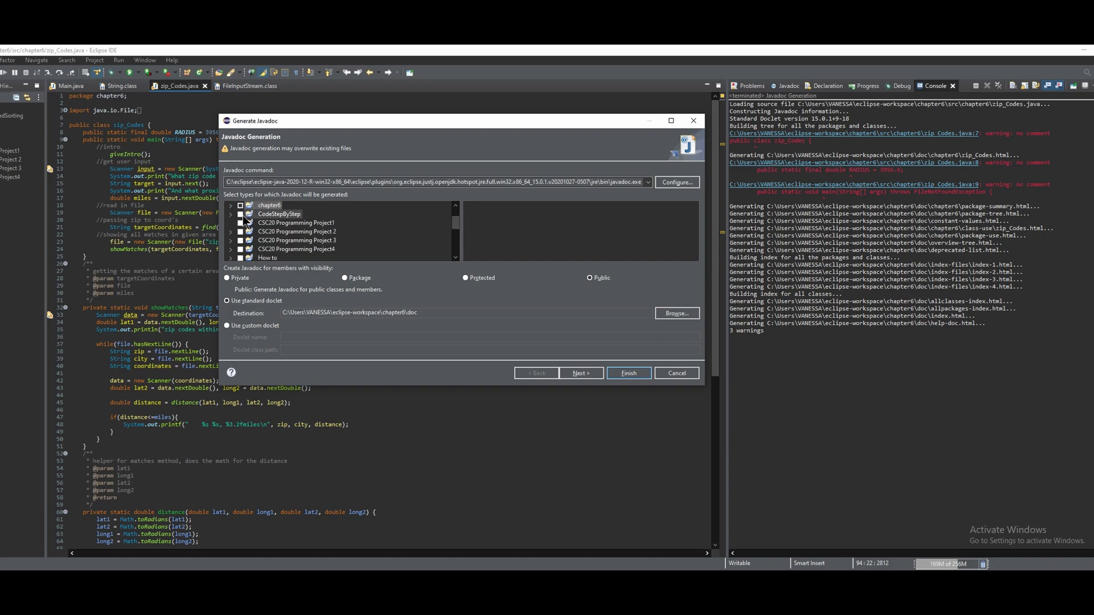
mouse_move(530, 187)
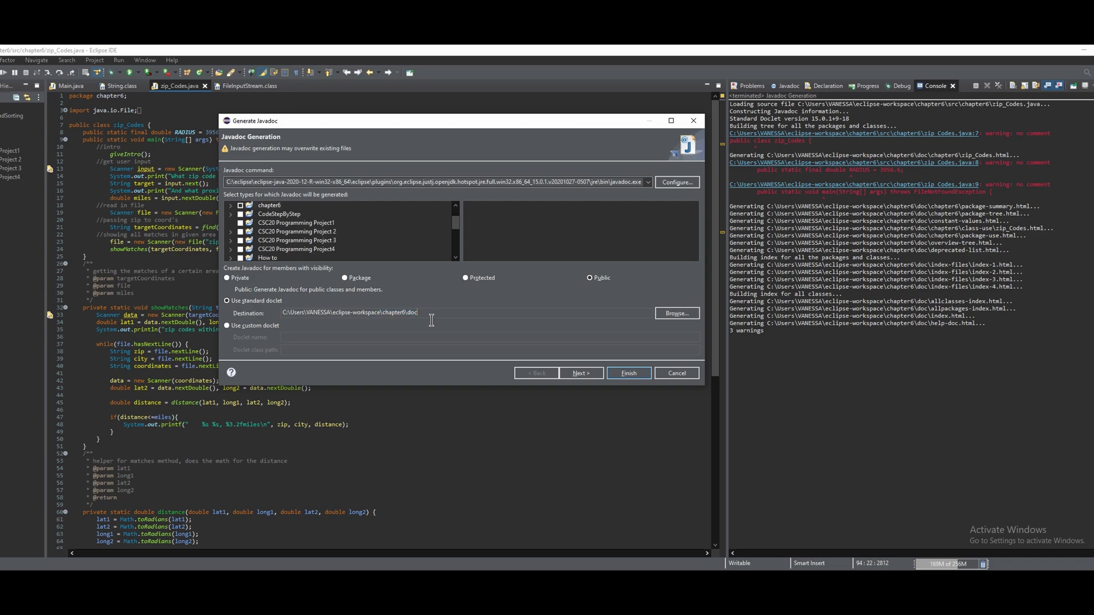
right_click(349, 312)
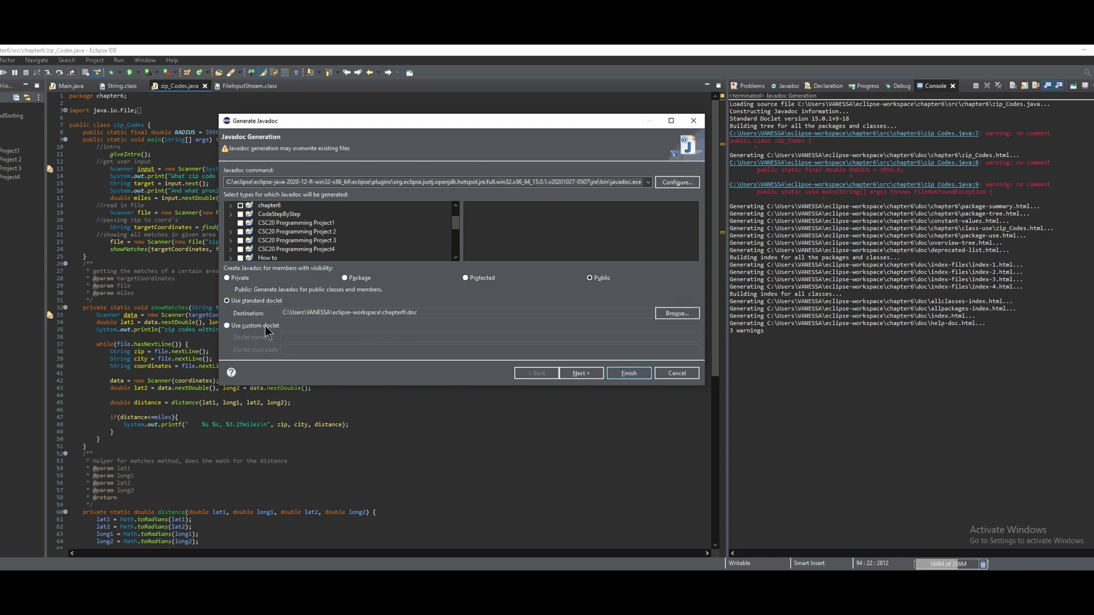
mouse_move(406, 323)
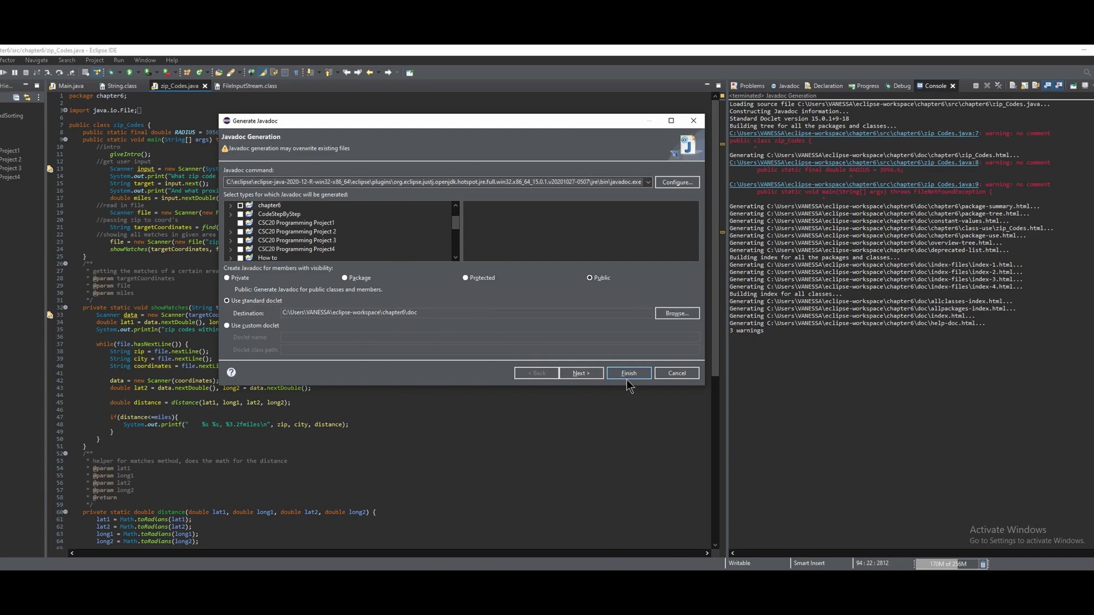
click(627, 372)
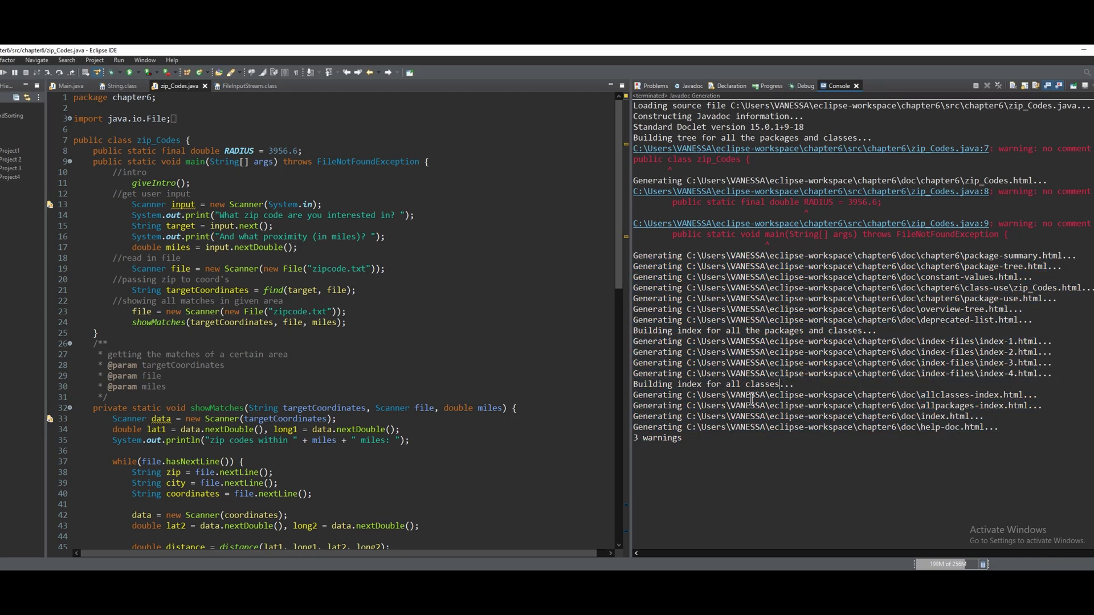
double_click(660, 438)
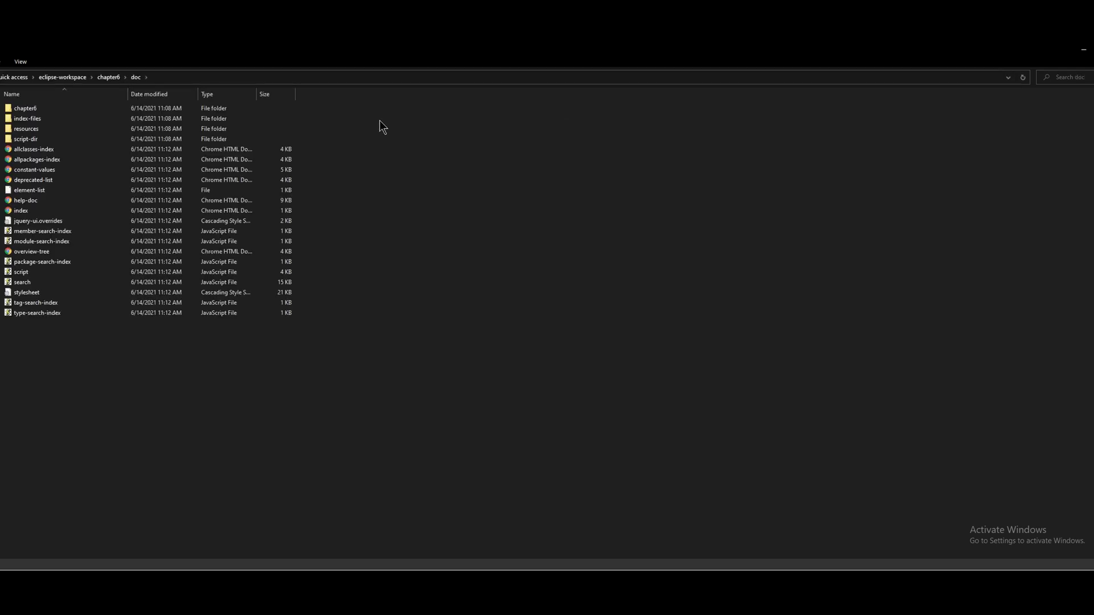
Step: Navigate into chapter6\doc\chapter6 and launch zip_Codes.html in Chrome
click(25, 109)
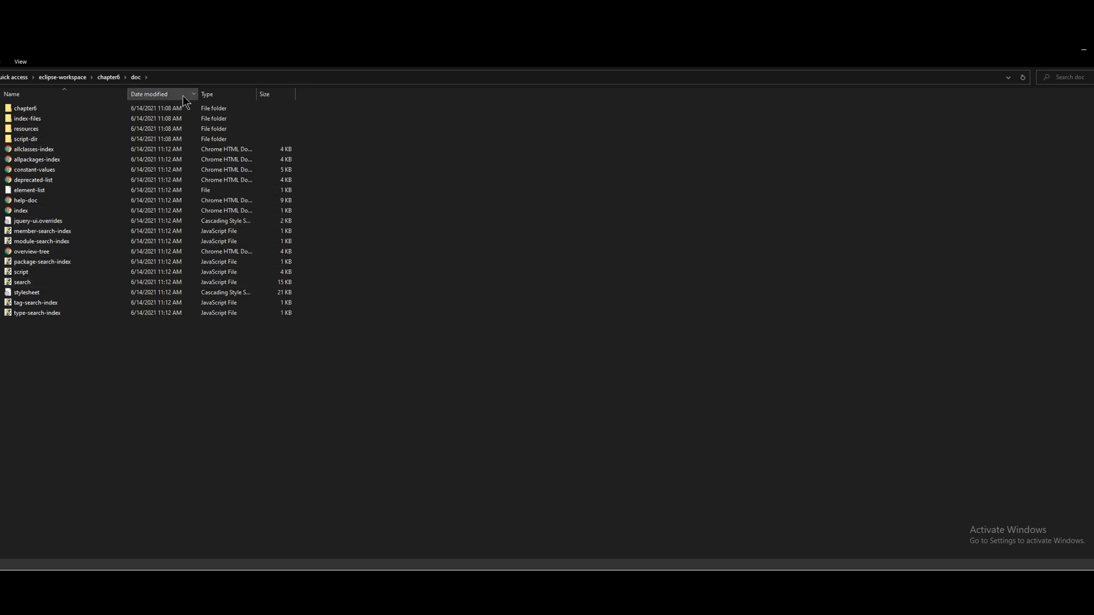
click(27, 118)
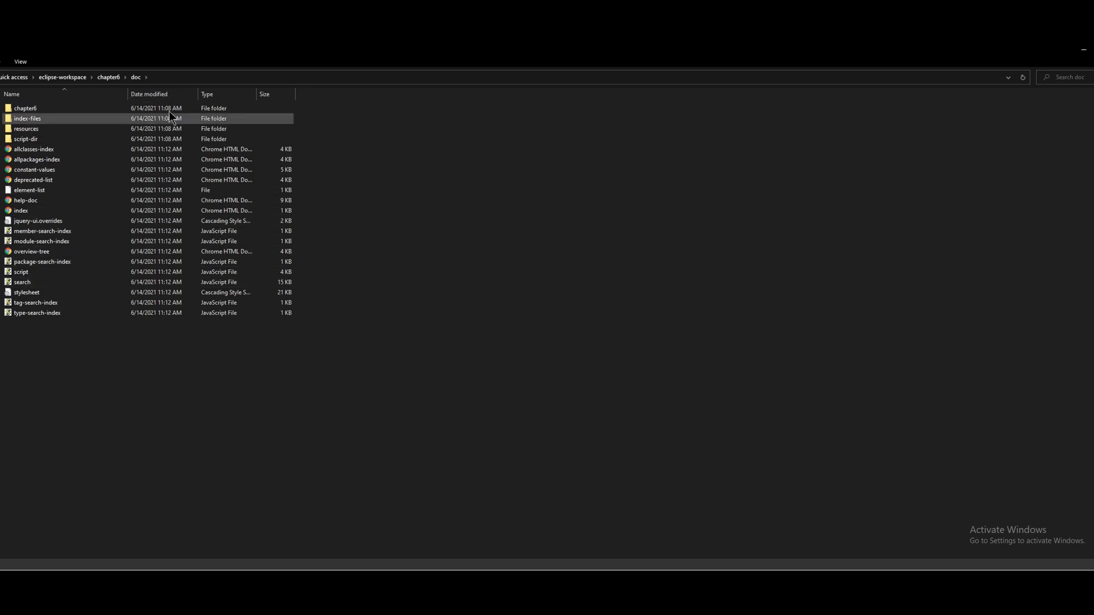
click(26, 109)
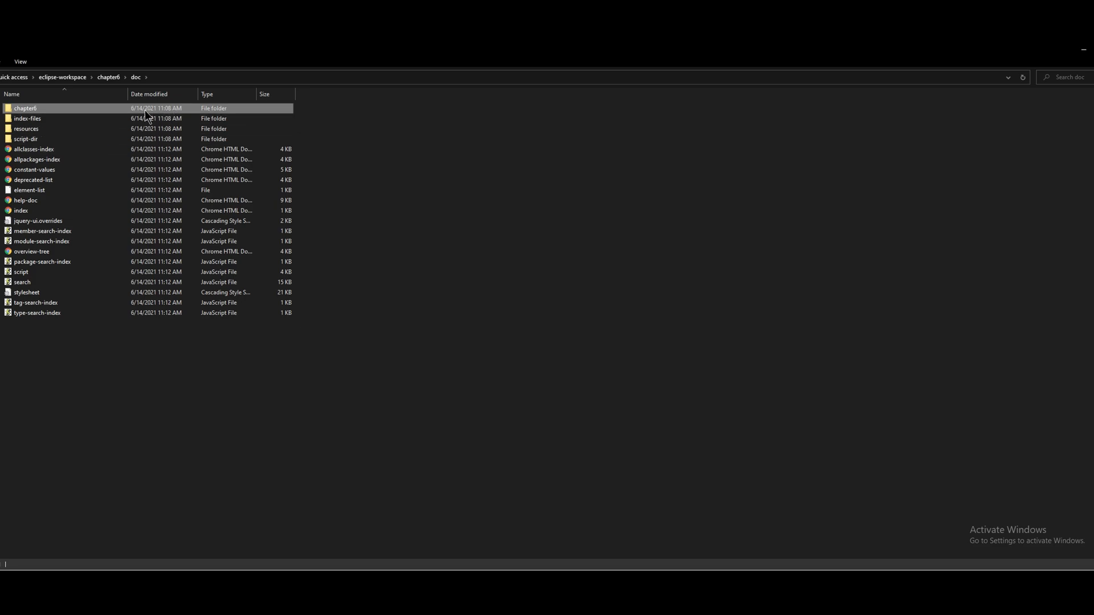
double_click(25, 108)
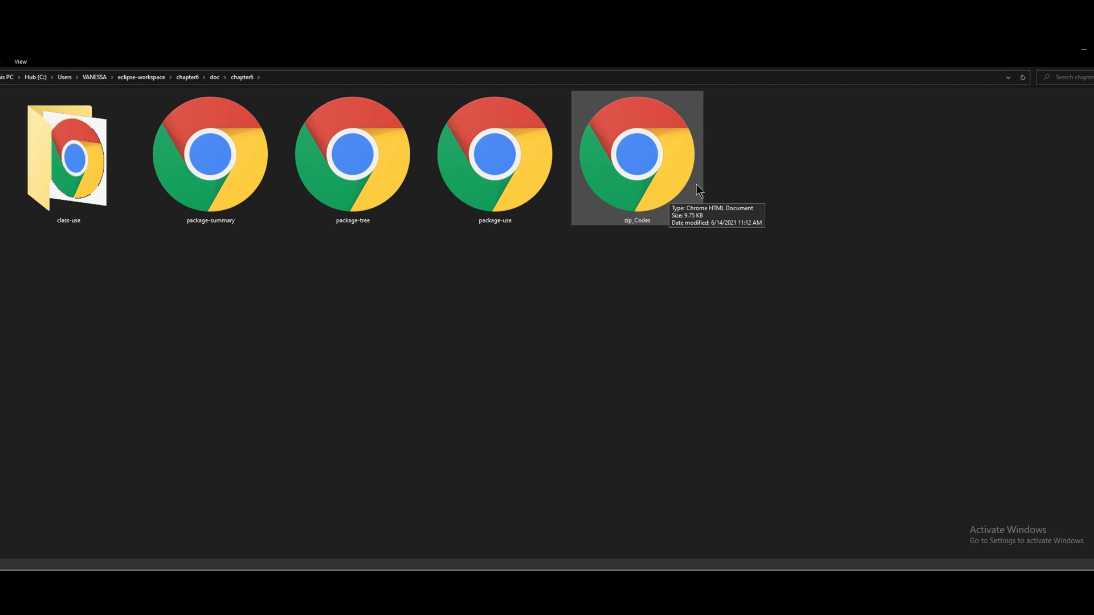
mouse_move(635, 170)
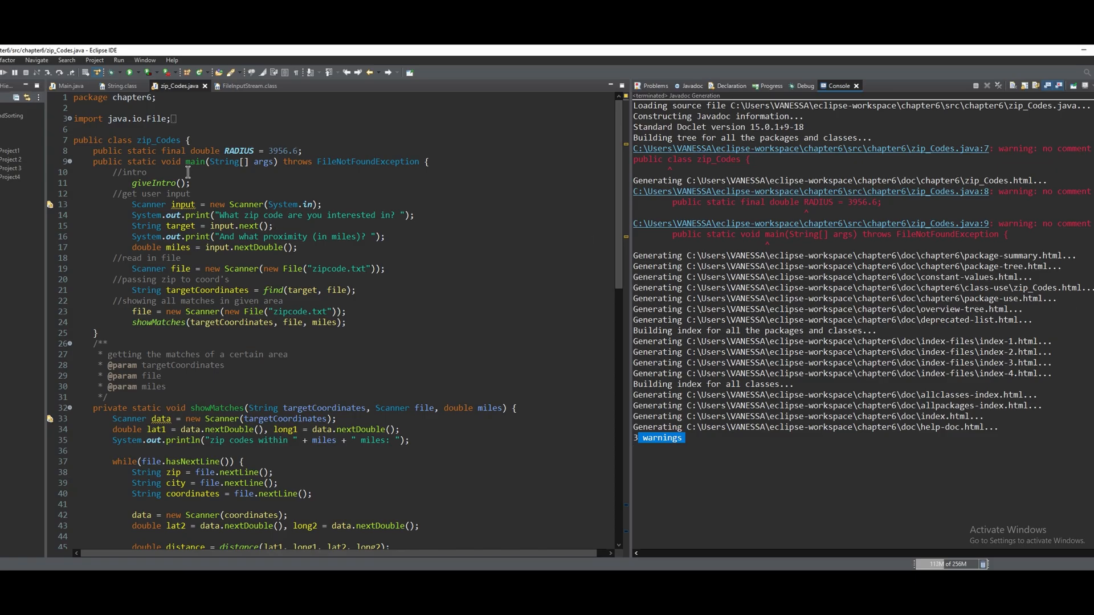
double_click(158, 139)
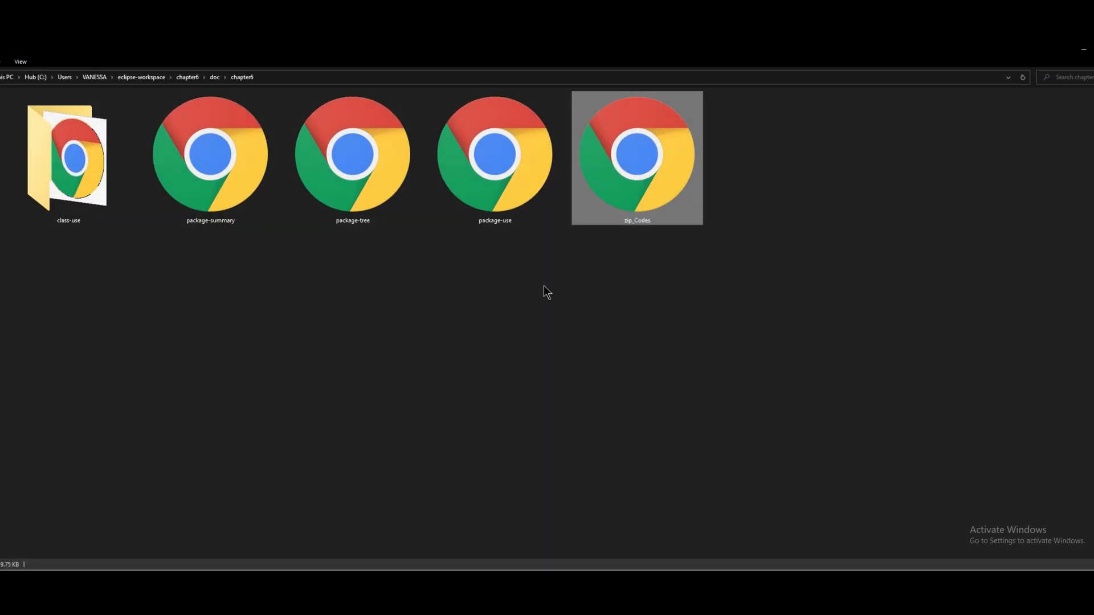
mouse_move(602, 198)
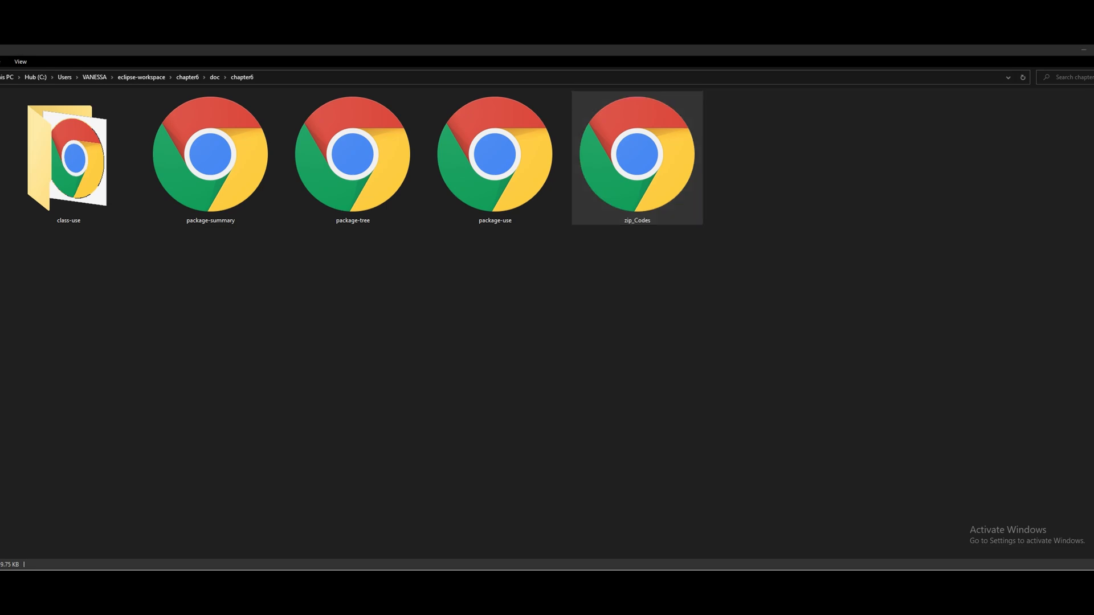
double_click(636, 157)
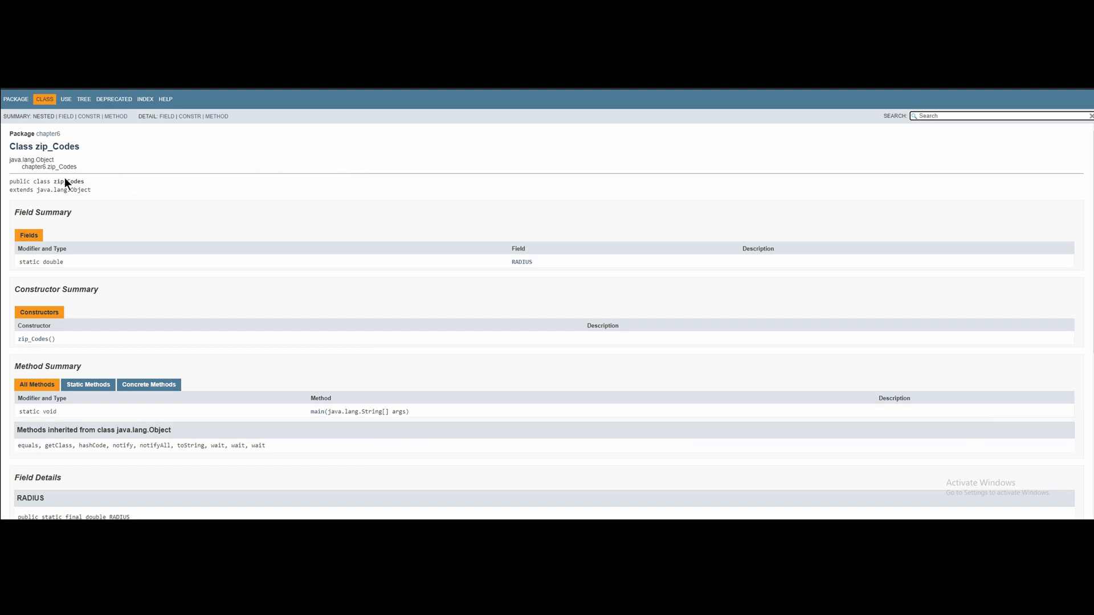
scroll(down, 3)
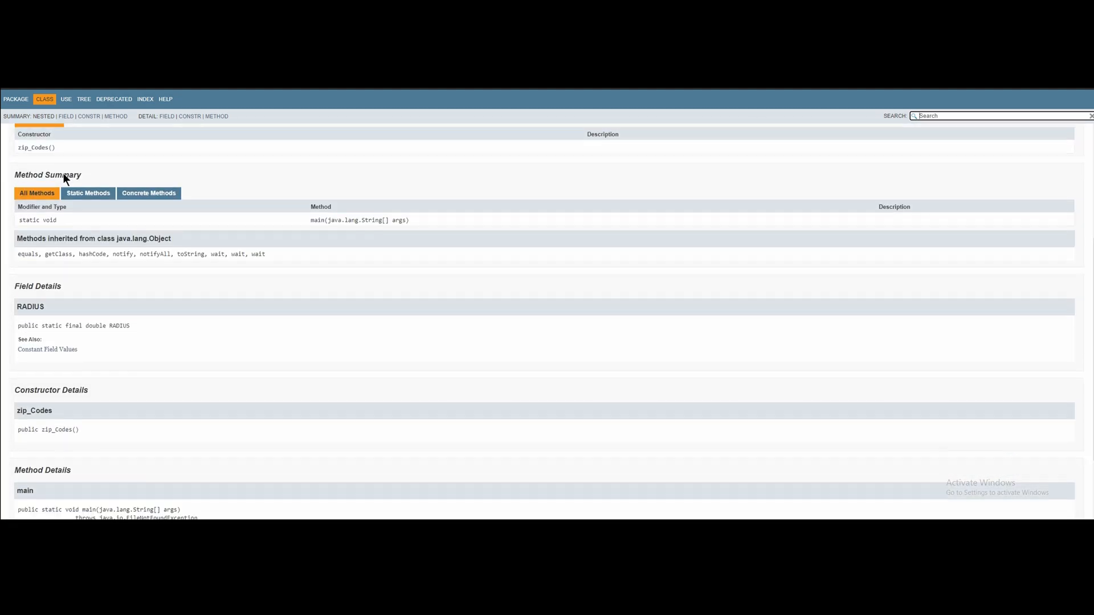
scroll(down, 3)
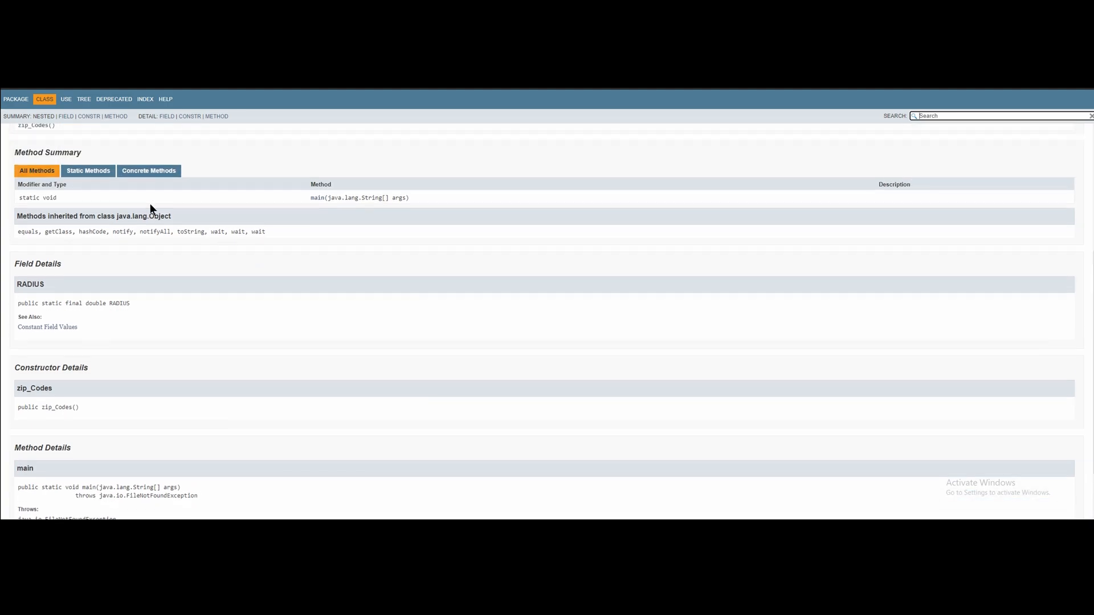
scroll(up, 3)
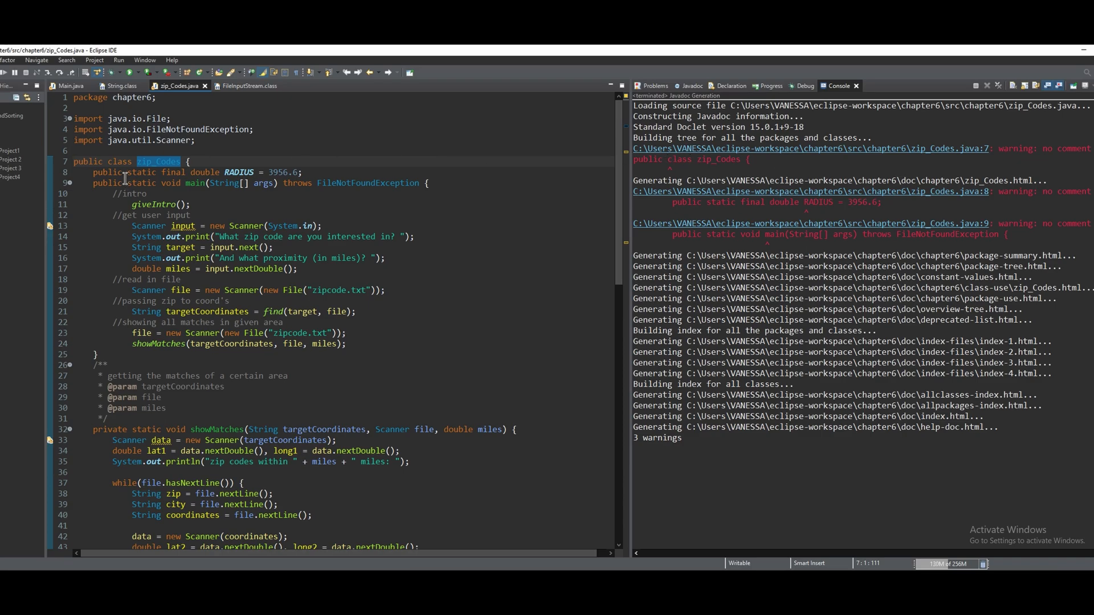
mouse_move(1005, 155)
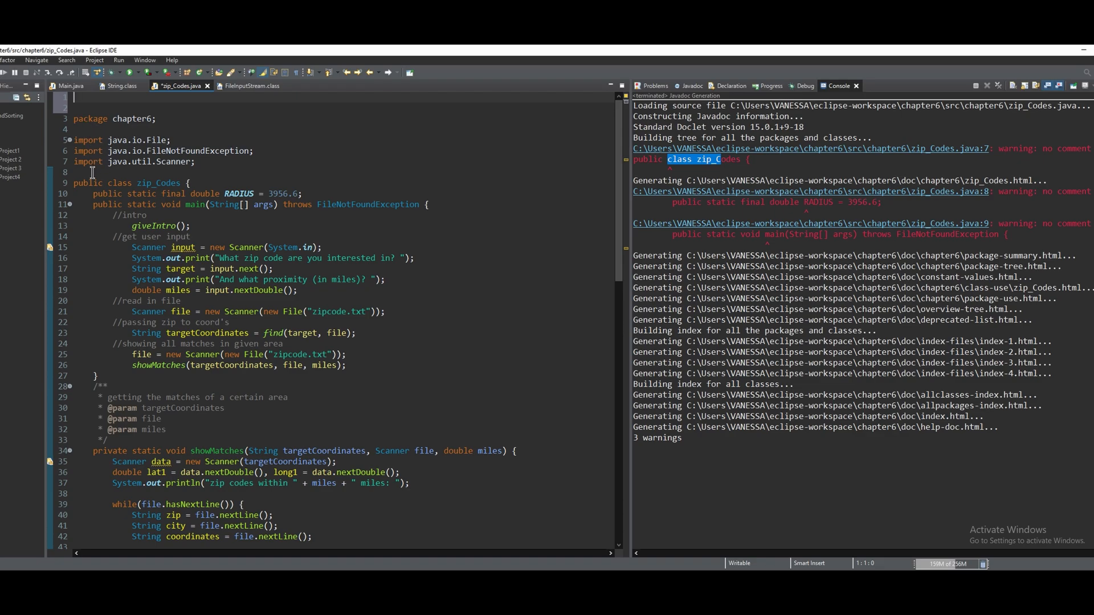
click(111, 172)
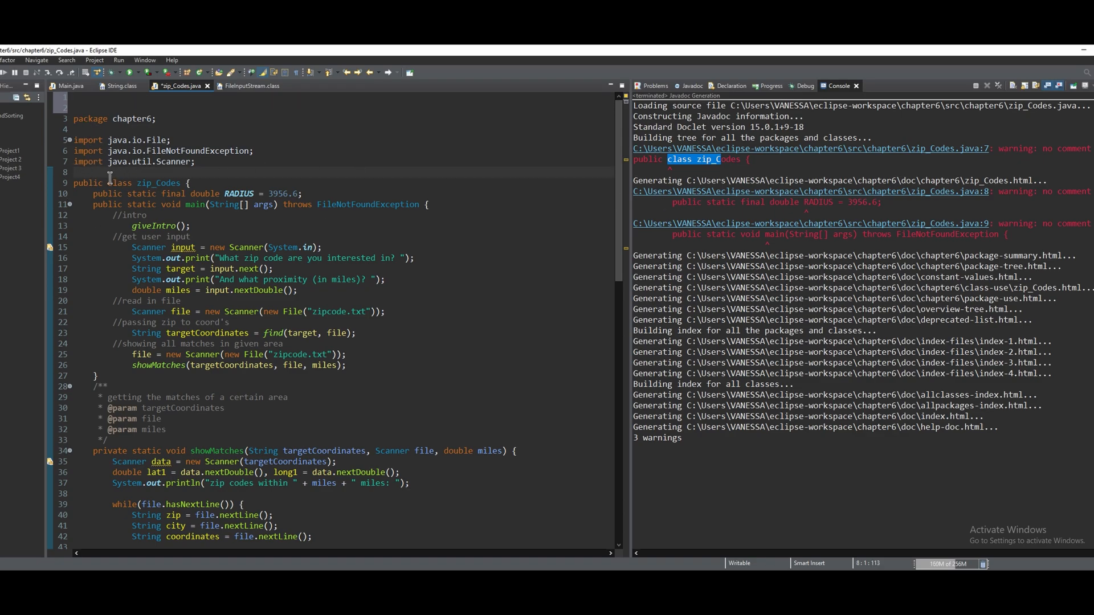
click(91, 108)
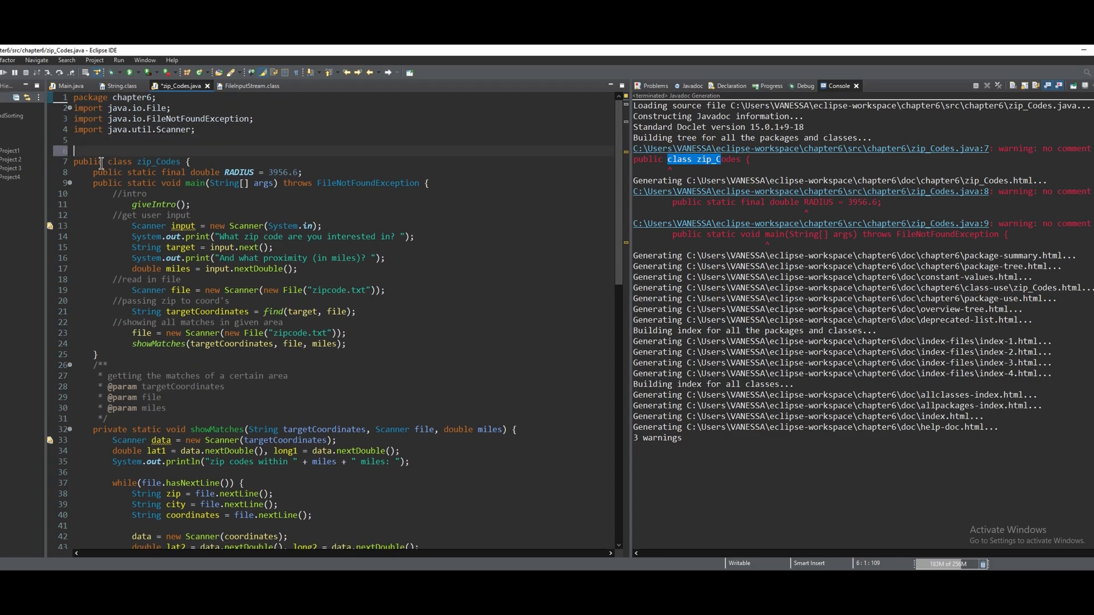
text(/**)
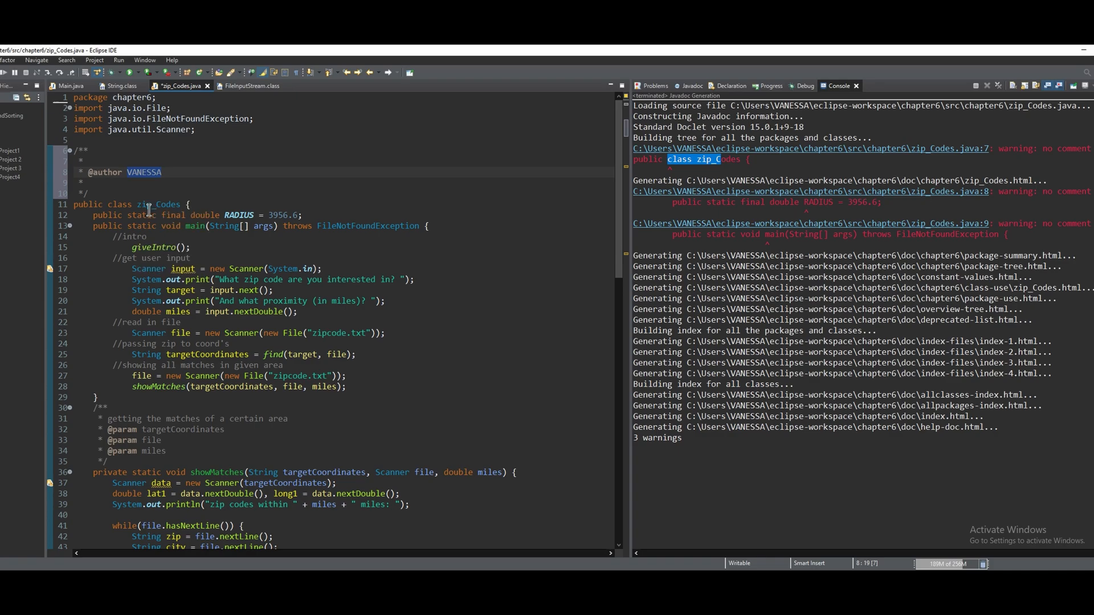
text(Brandon)
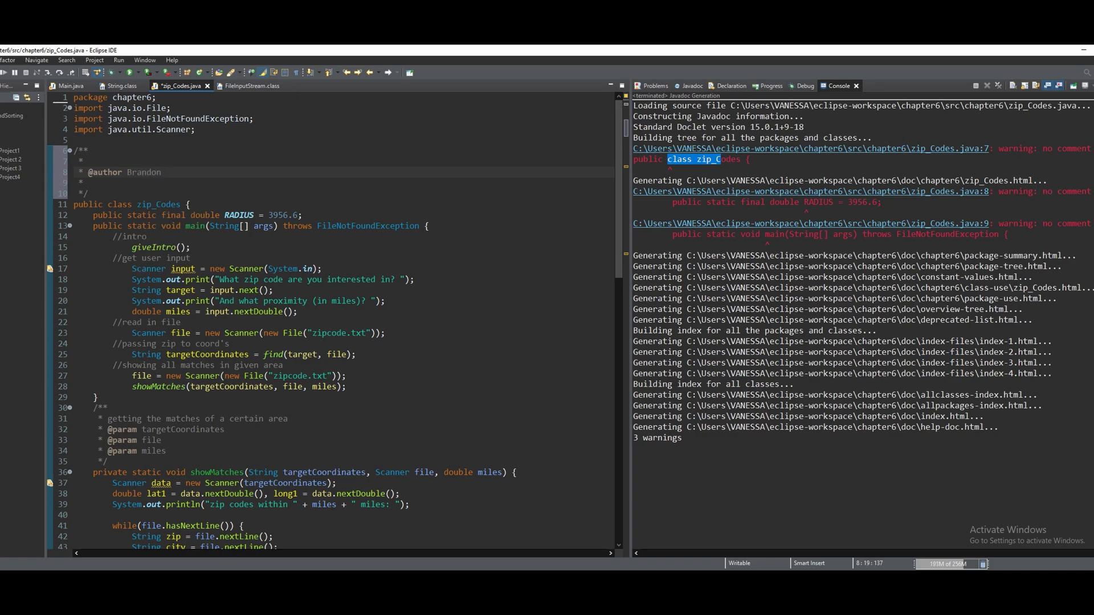
click(89, 183)
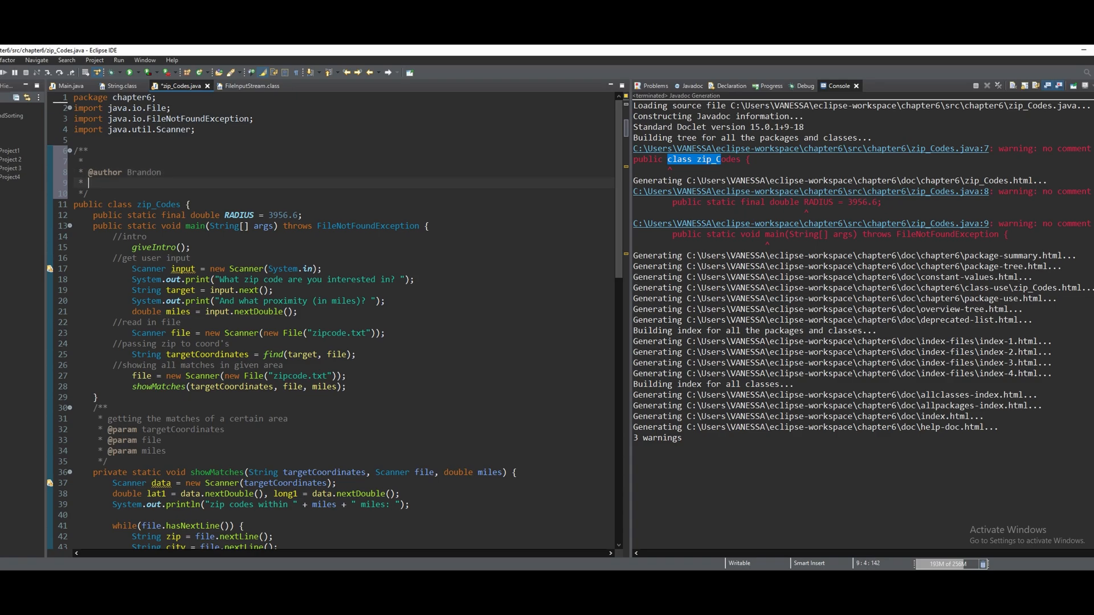
text(@version)
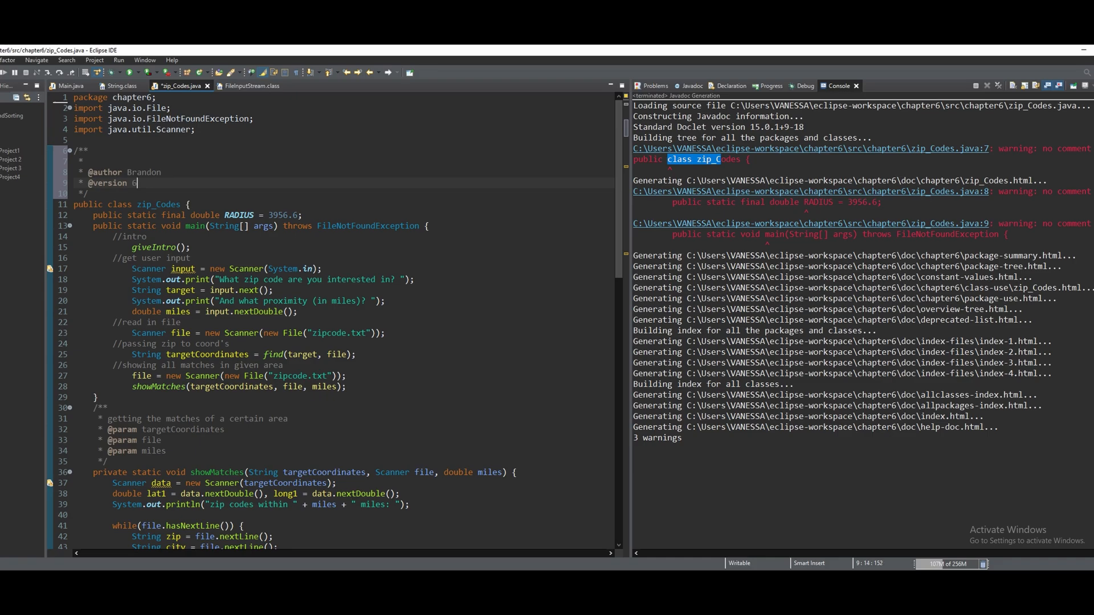
text(6/14/2021)
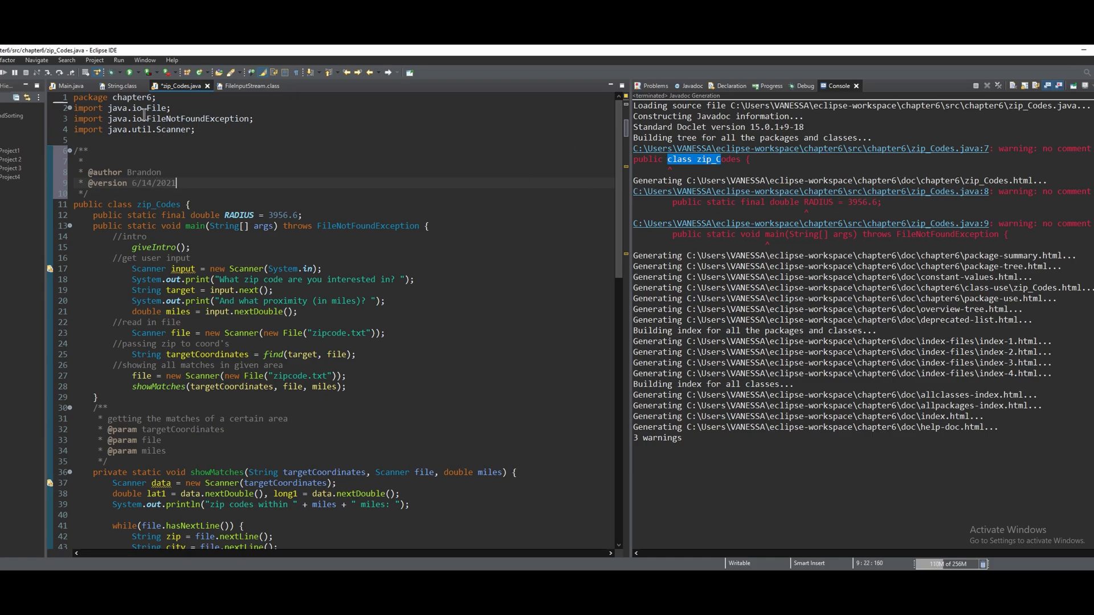
mouse_move(118, 160)
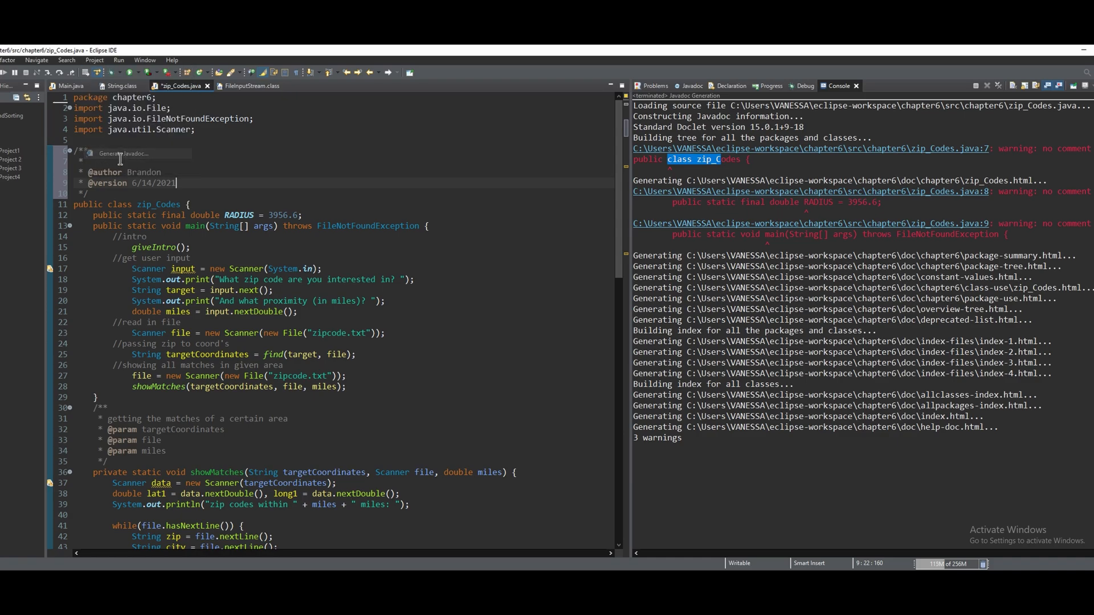
Step: Rerun Generate Javadoc with current settings, saving zip_Codes.java when prompted
click(126, 154)
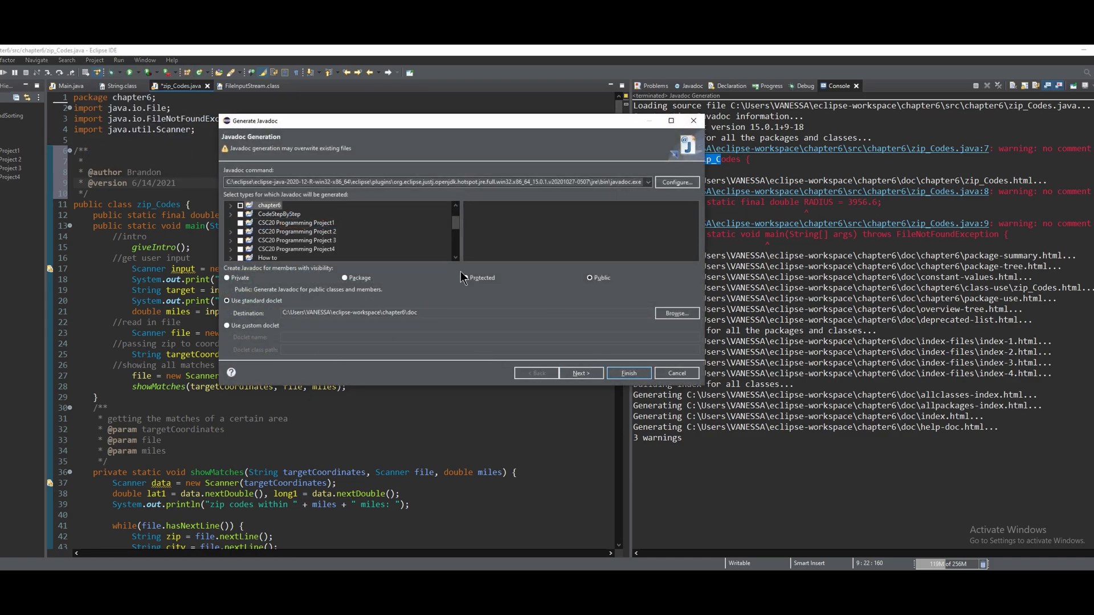
click(627, 374)
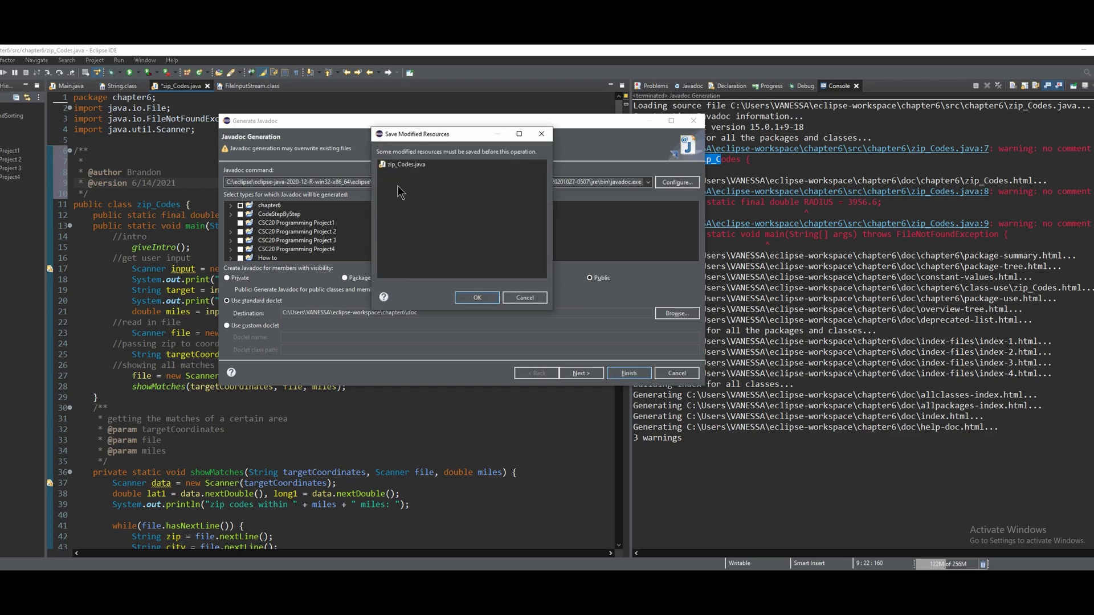
mouse_move(483, 276)
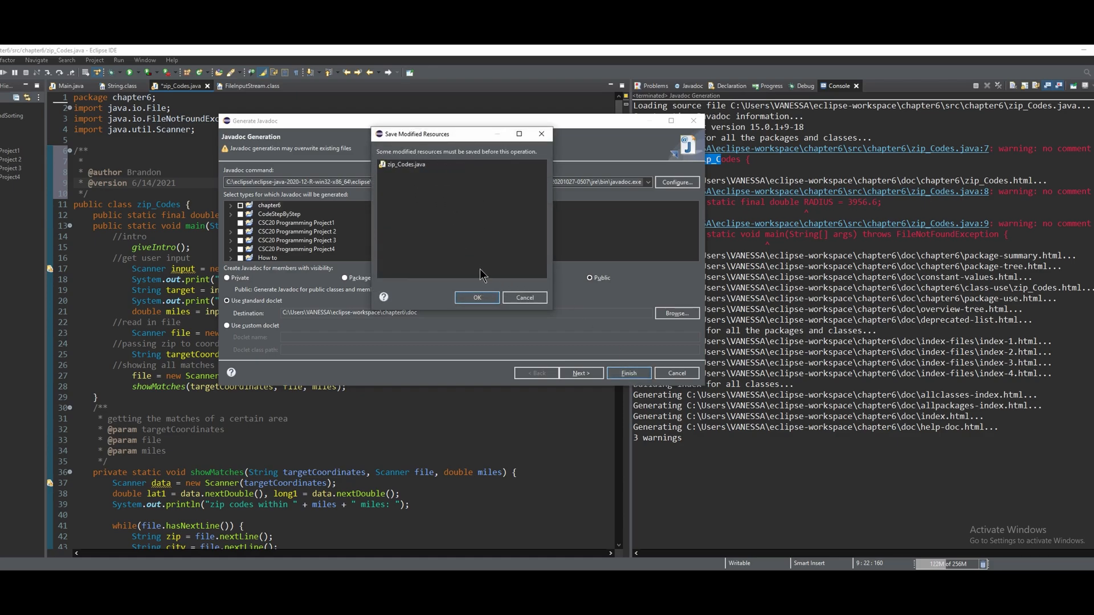
click(476, 298)
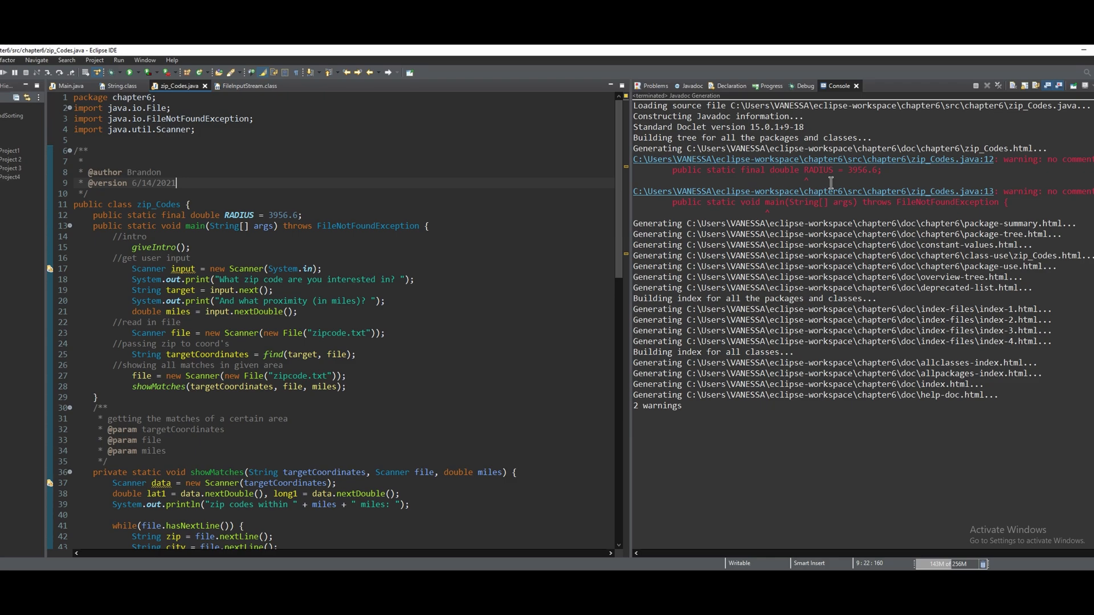
mouse_move(822, 170)
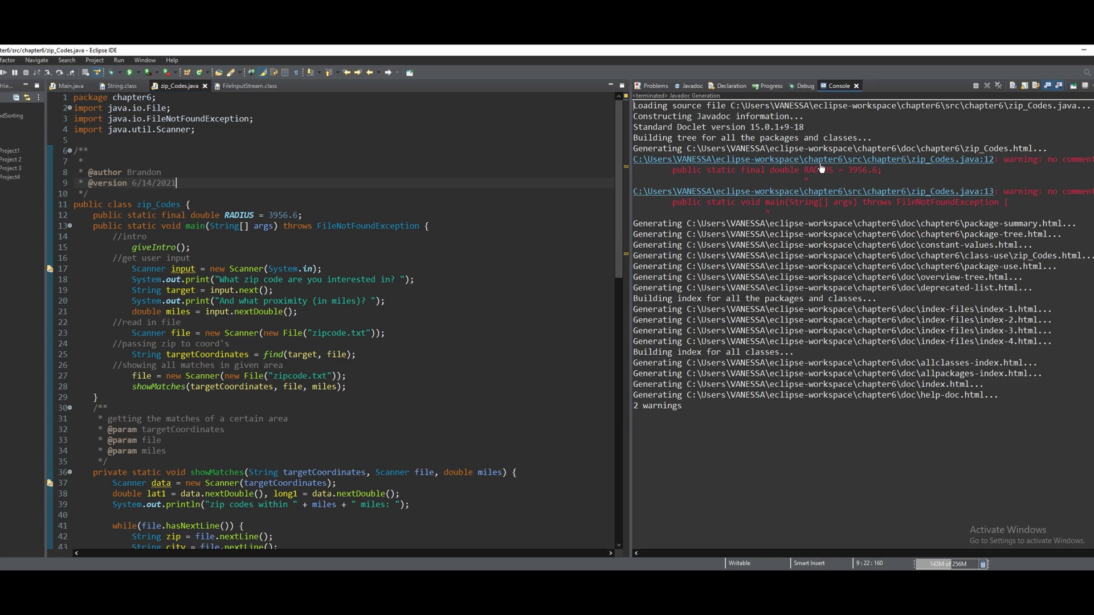
Step: Describe the RADIUS constant as the radius of earth in its Javadoc
click(377, 226)
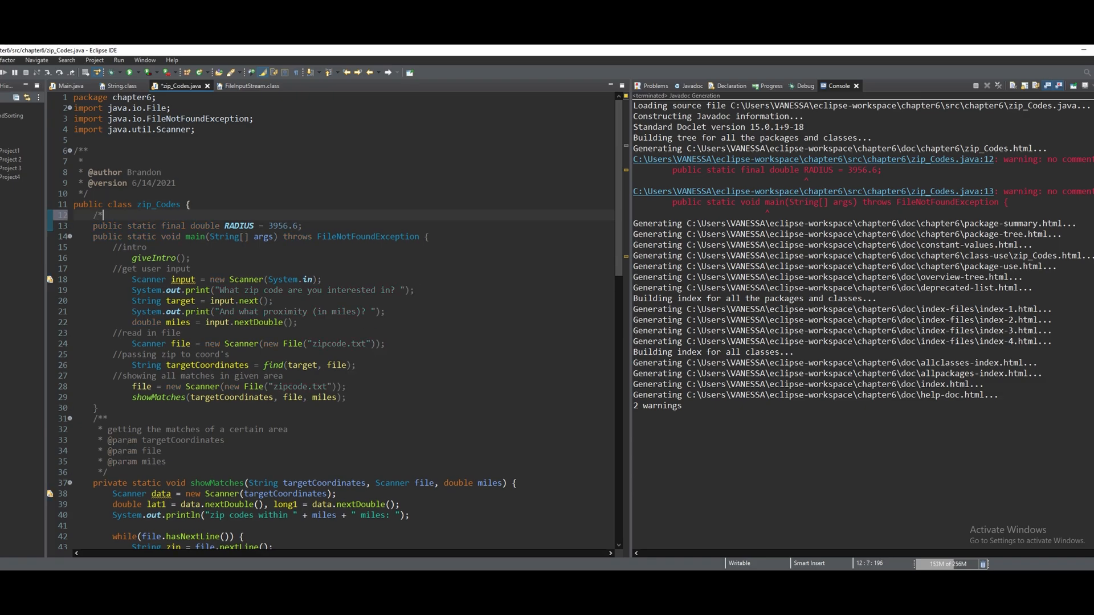
text(rae)
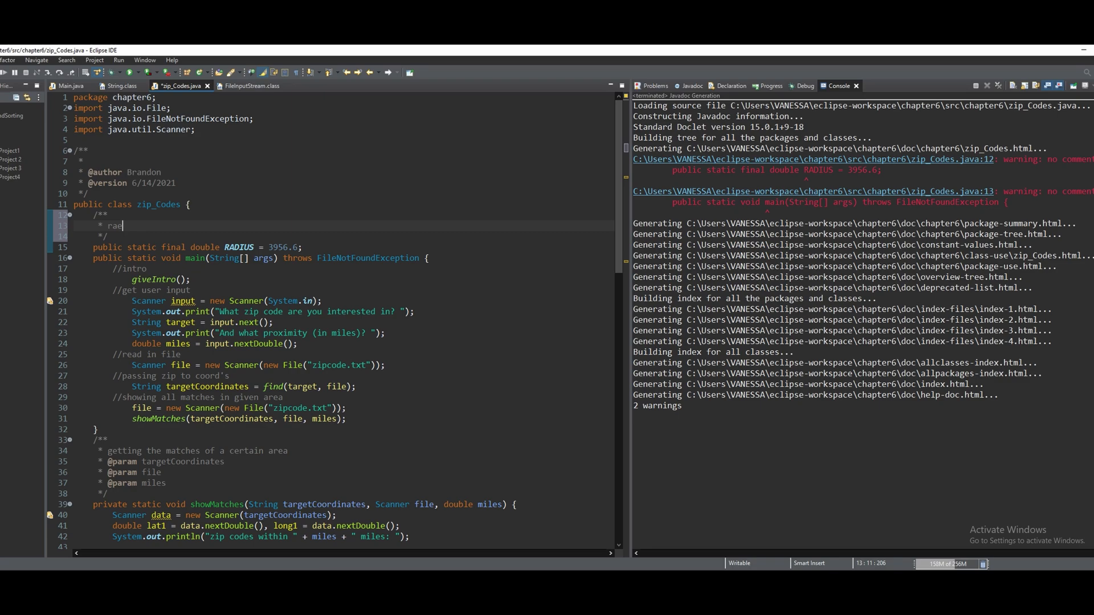
text(dius of earch)
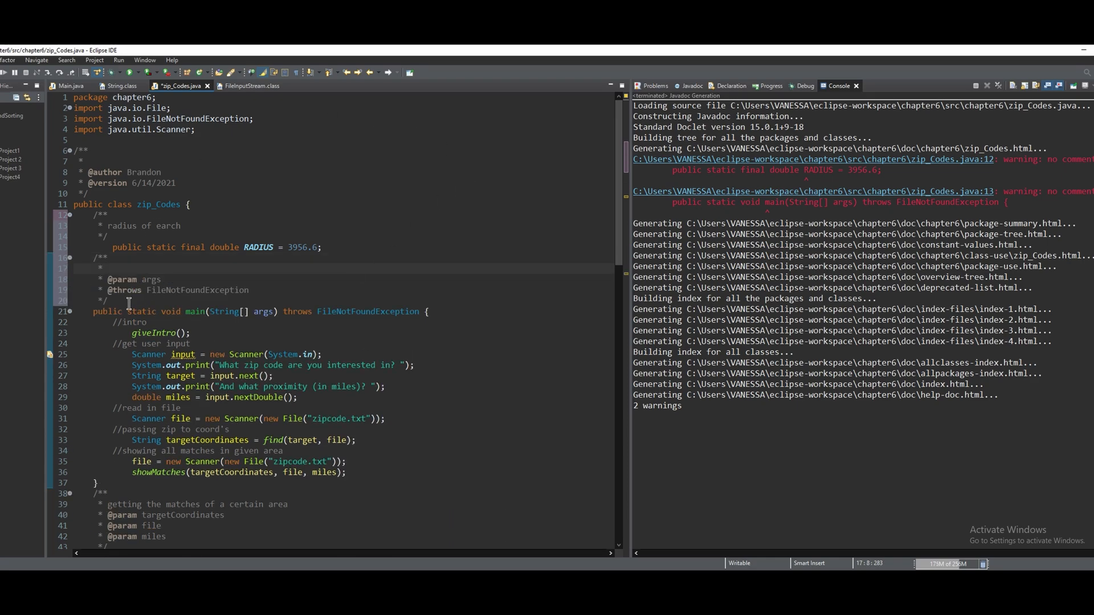
Step: Write 'Main method' as the description in main's new Javadoc comment
click(116, 258)
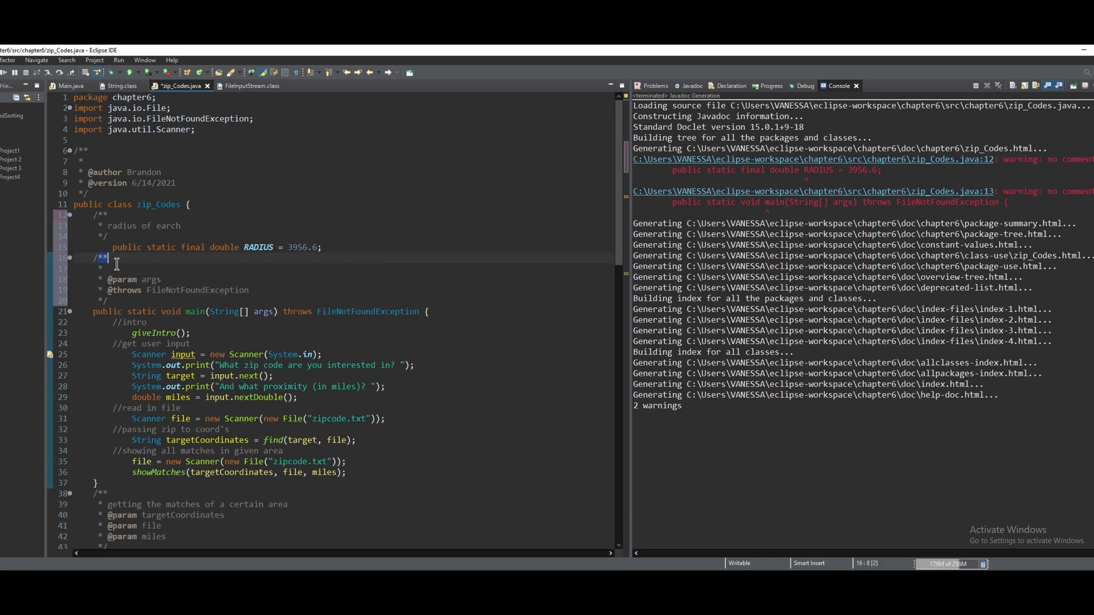
click(104, 269)
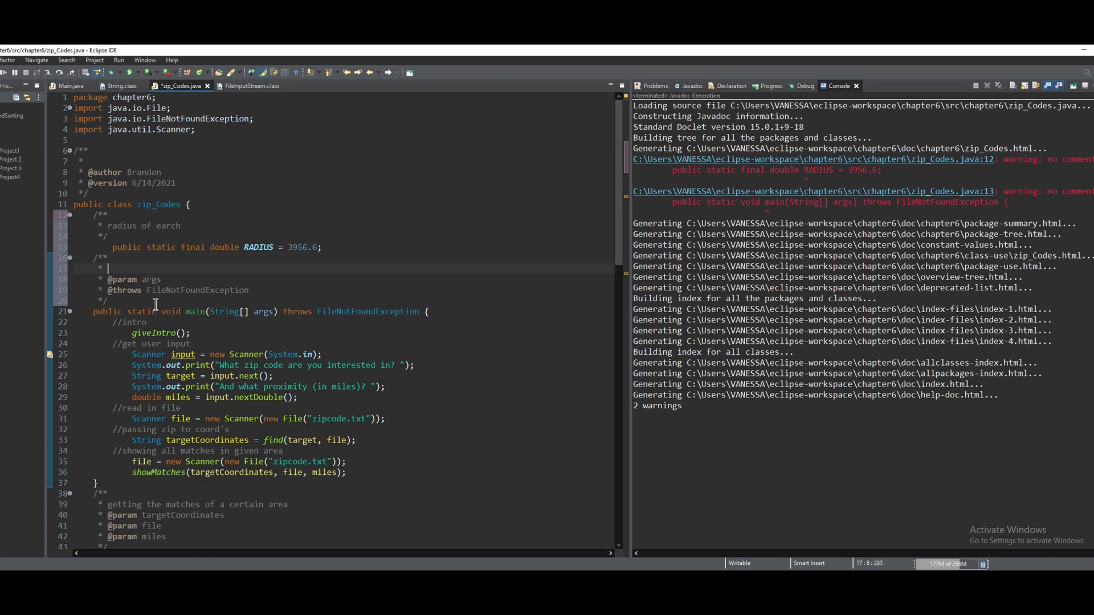
mouse_move(197, 289)
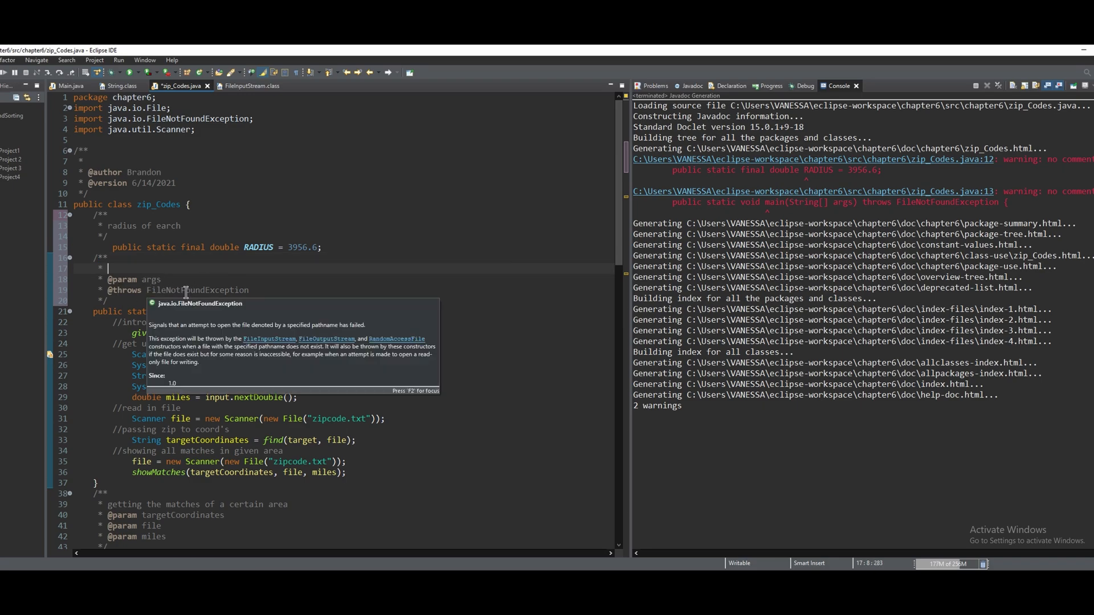
scroll(down, 3)
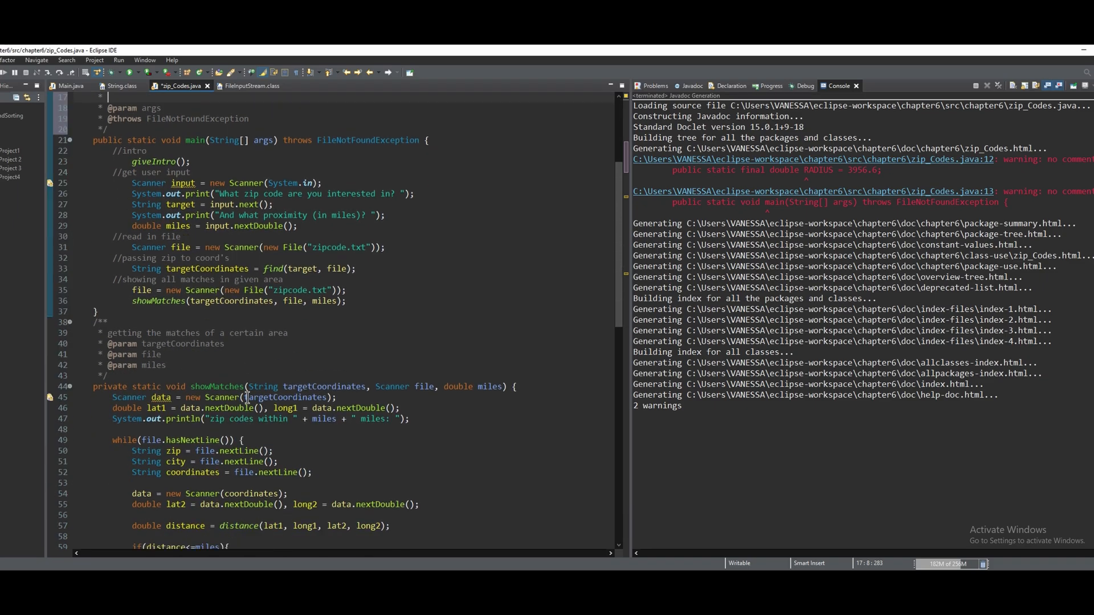
scroll(down, 3)
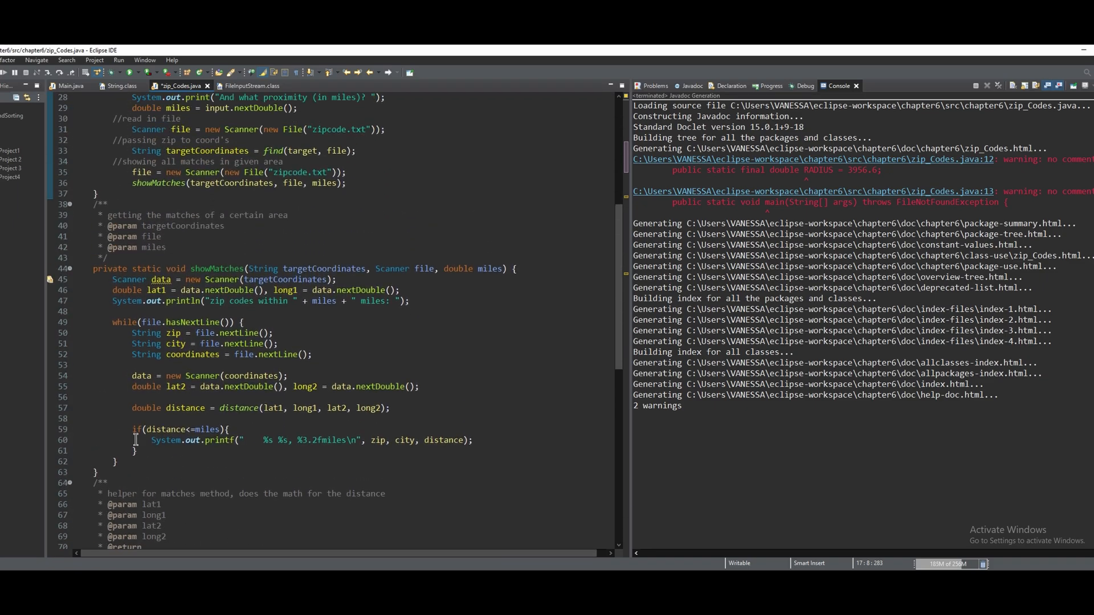
scroll(up, 3)
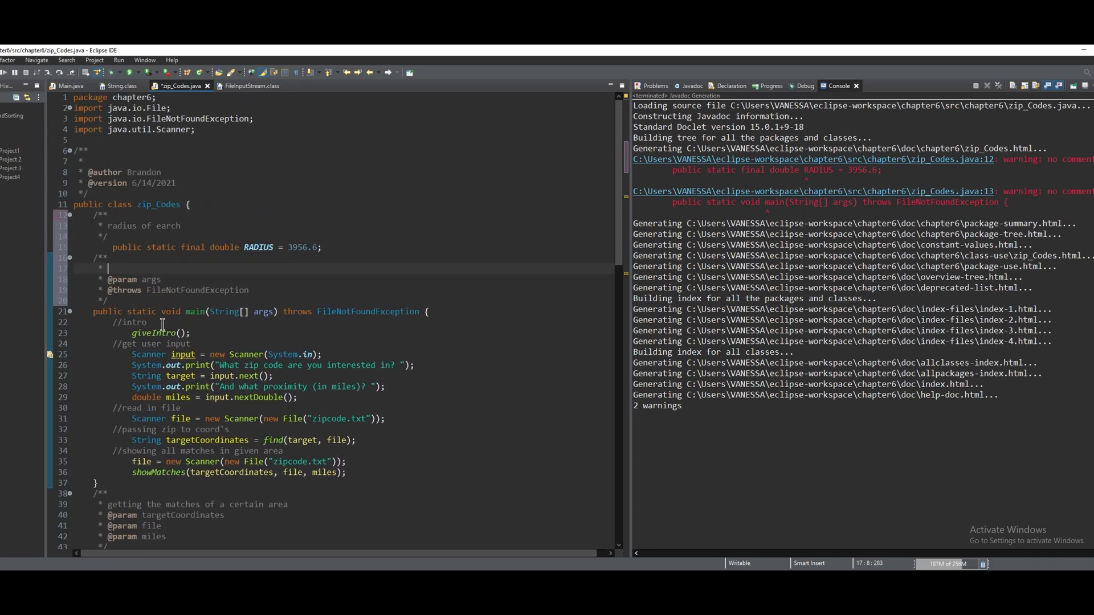
text(Main method)
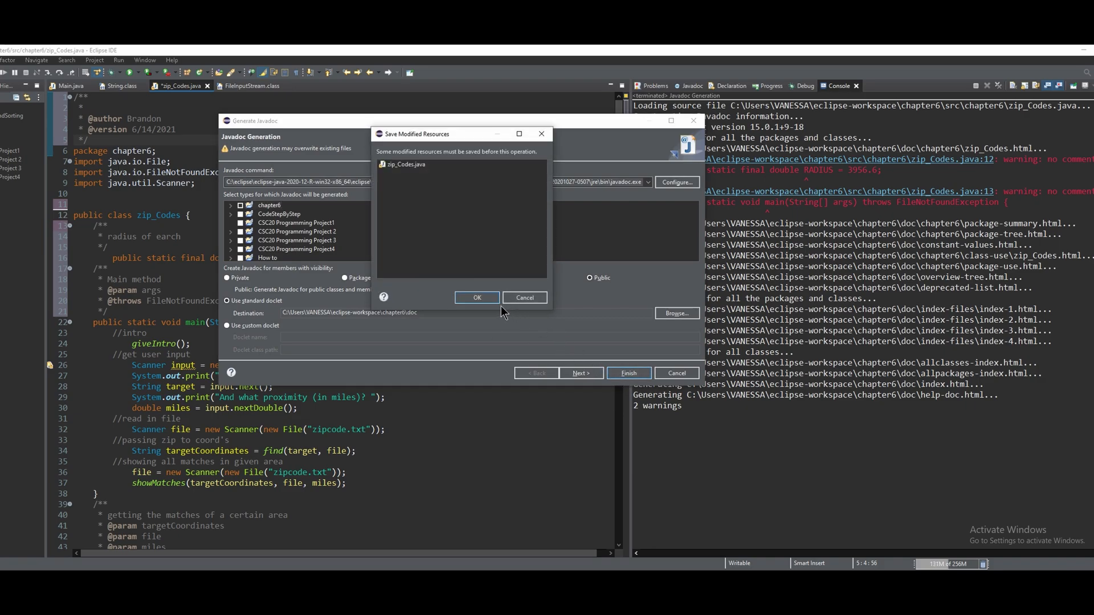
Step: Save zip_Codes.java and rerun Generate Javadoc with the current settings
click(477, 297)
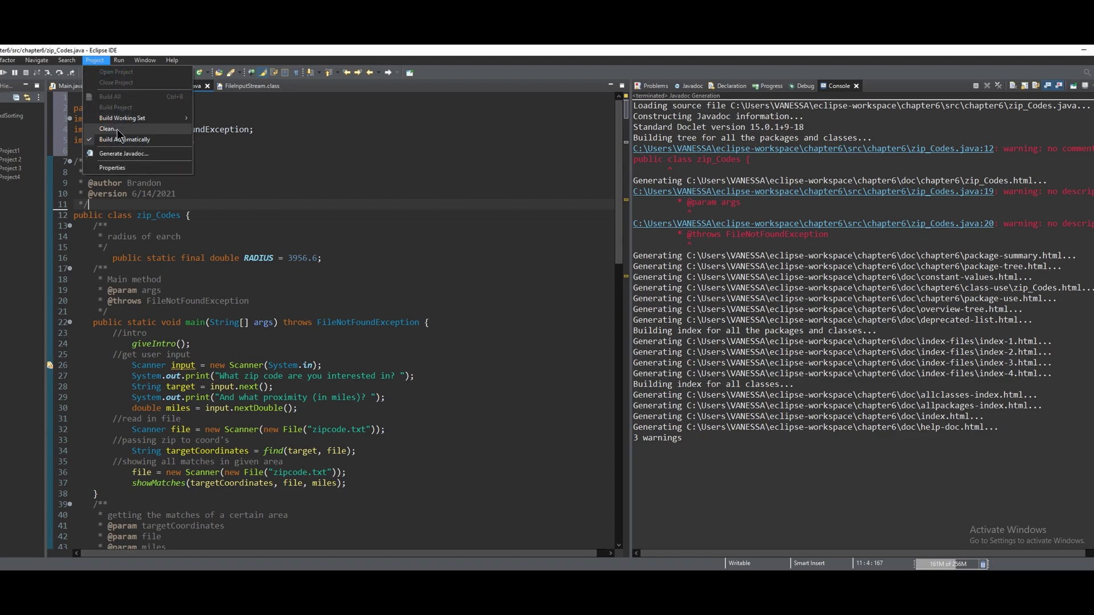
click(123, 154)
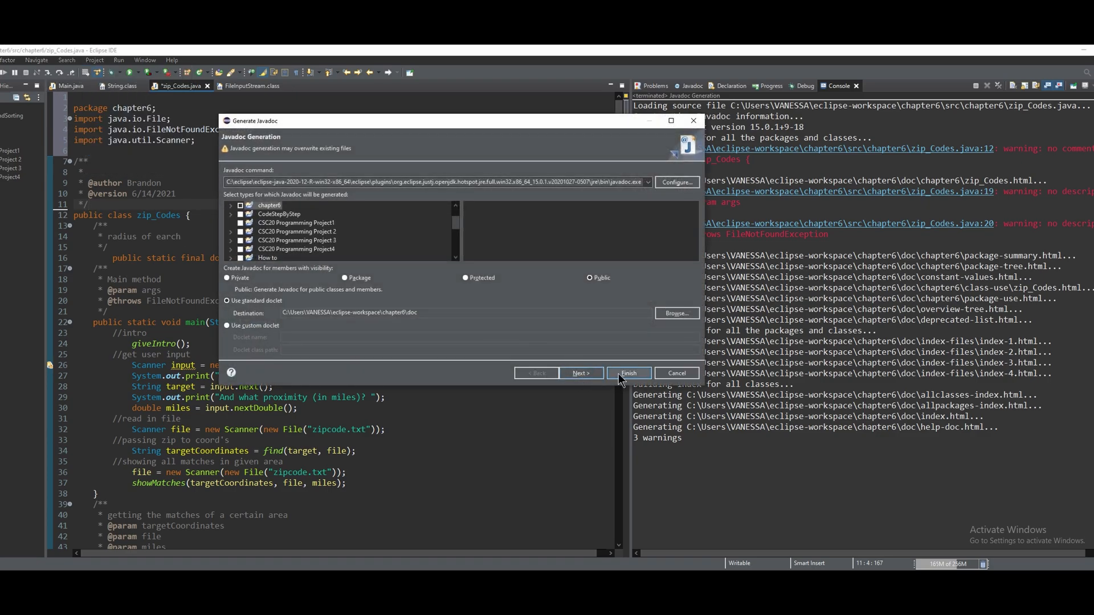
click(626, 373)
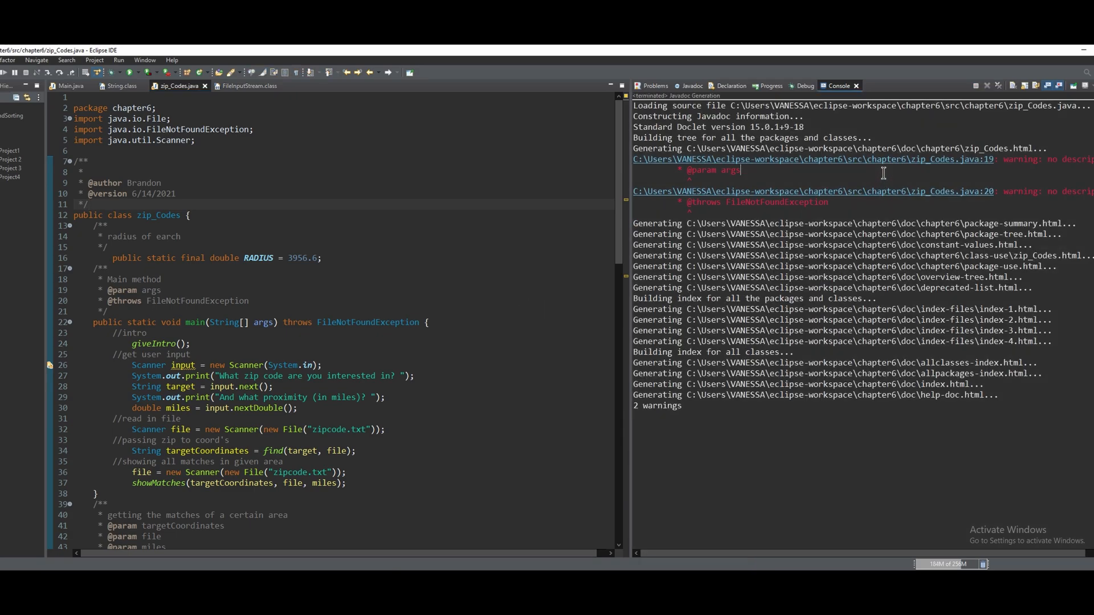
click(139, 290)
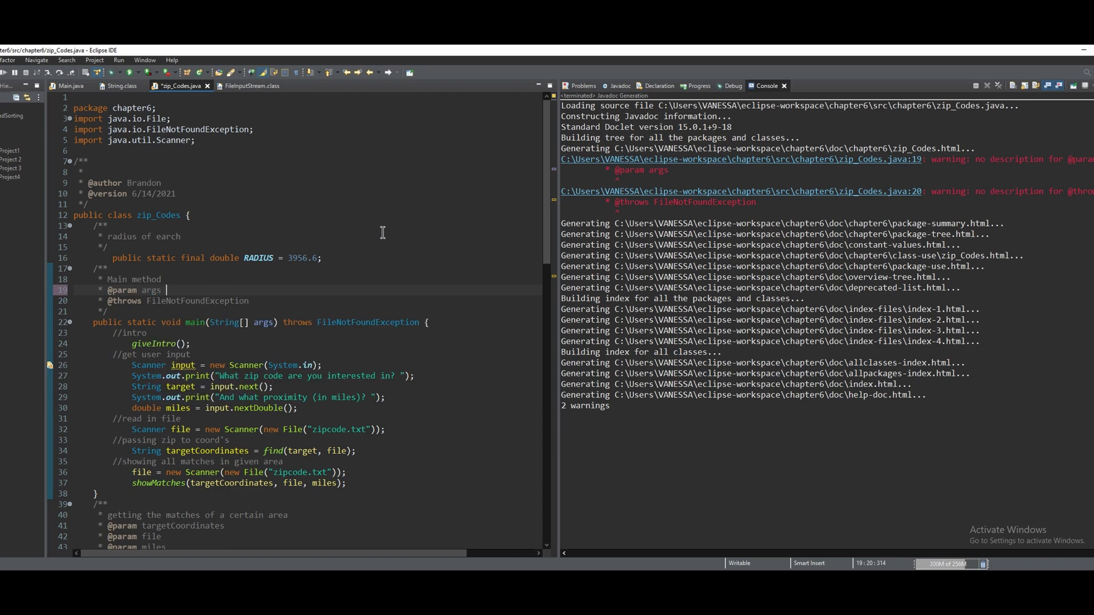
text(for main method)
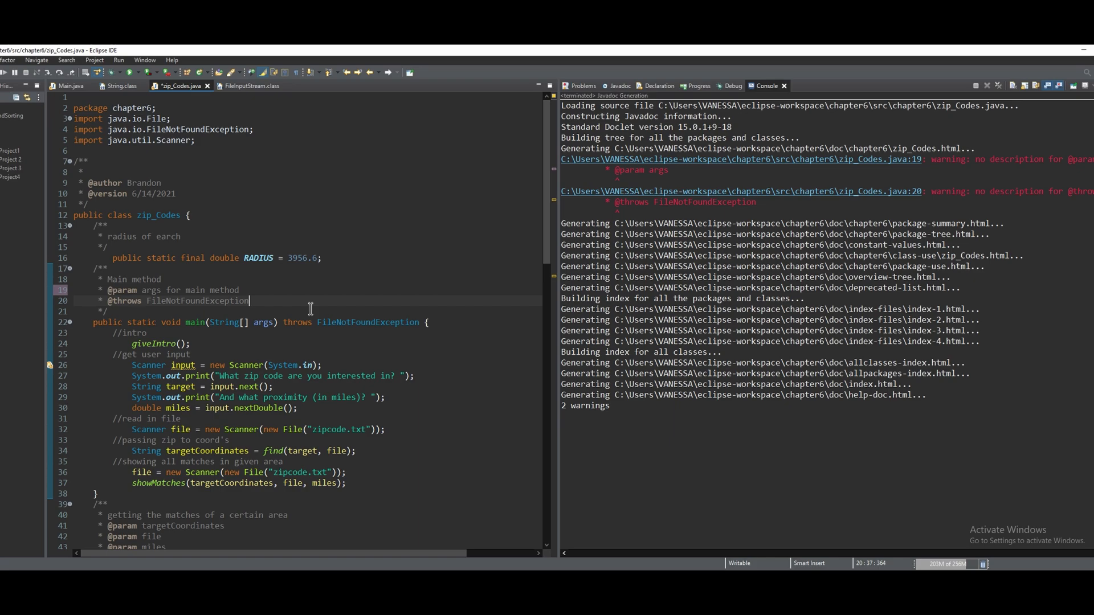
text(for opening fi)
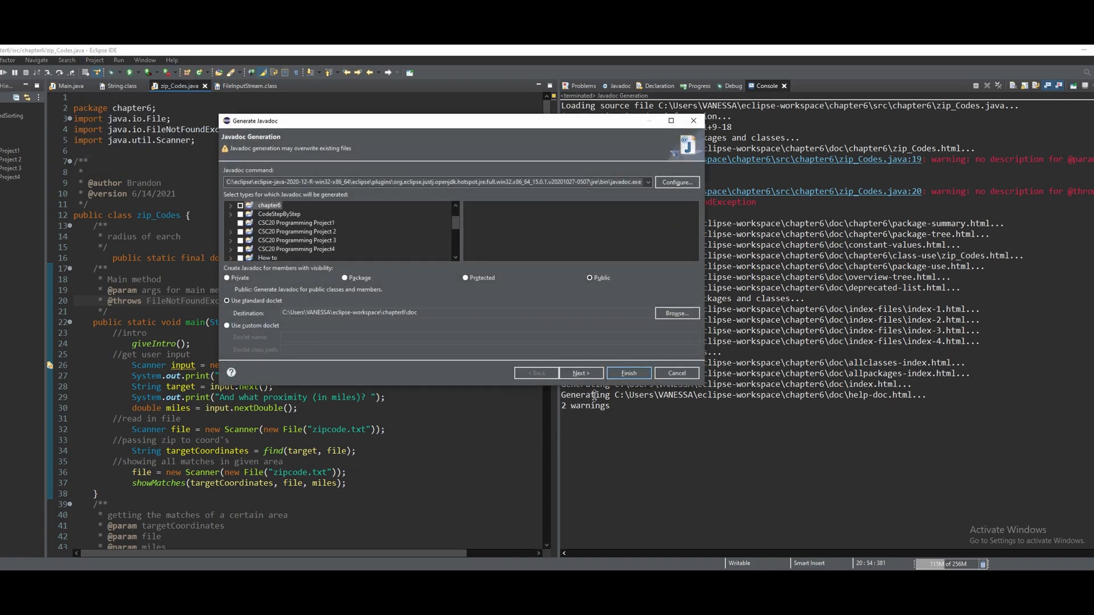
Step: Finish the Javadoc generation using the updated comments
click(626, 373)
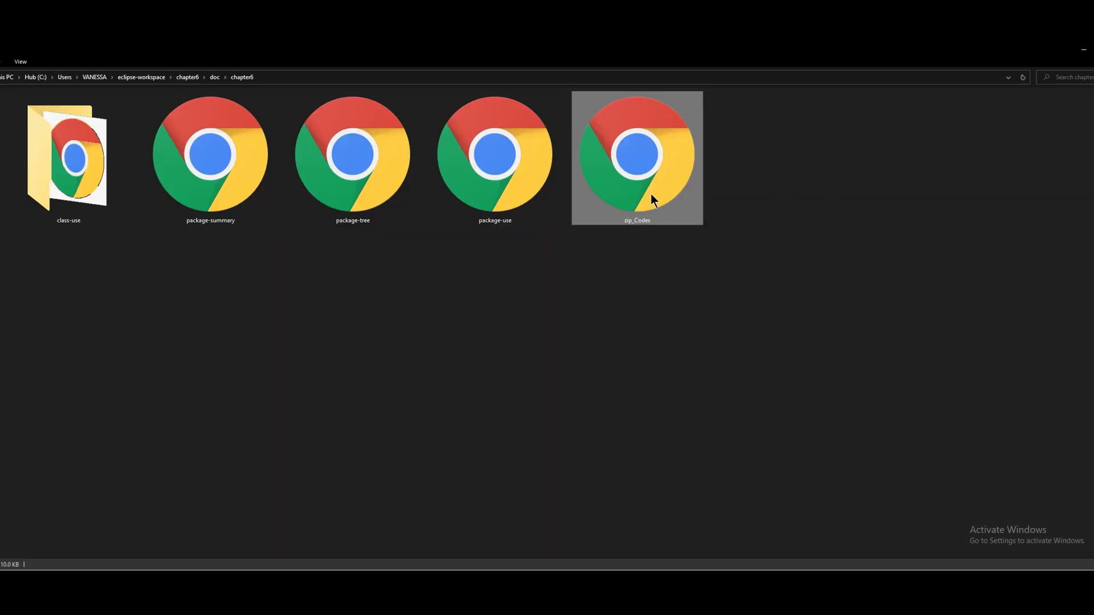
Step: Launch zip_Codes.html in Chrome and scroll through the RADIUS and main documentation
double_click(636, 157)
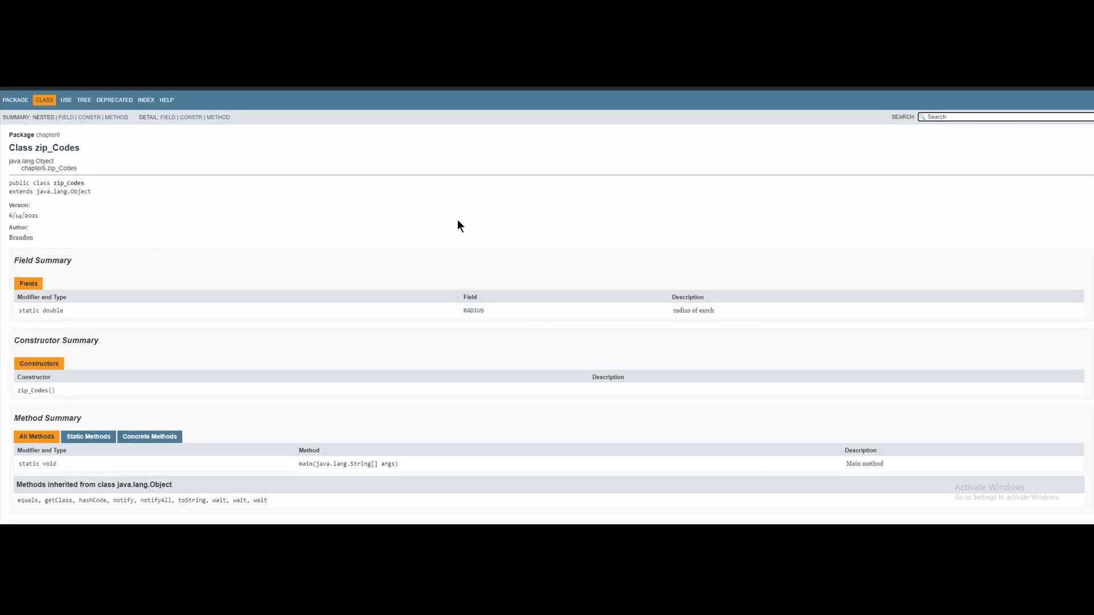
scroll(down, 3)
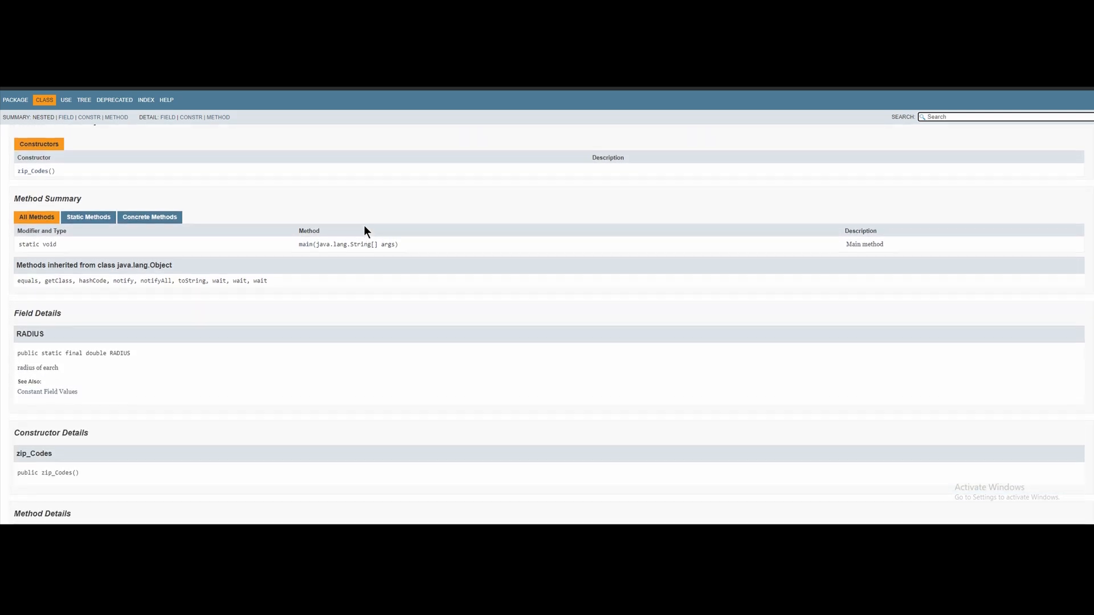
scroll(down, 3)
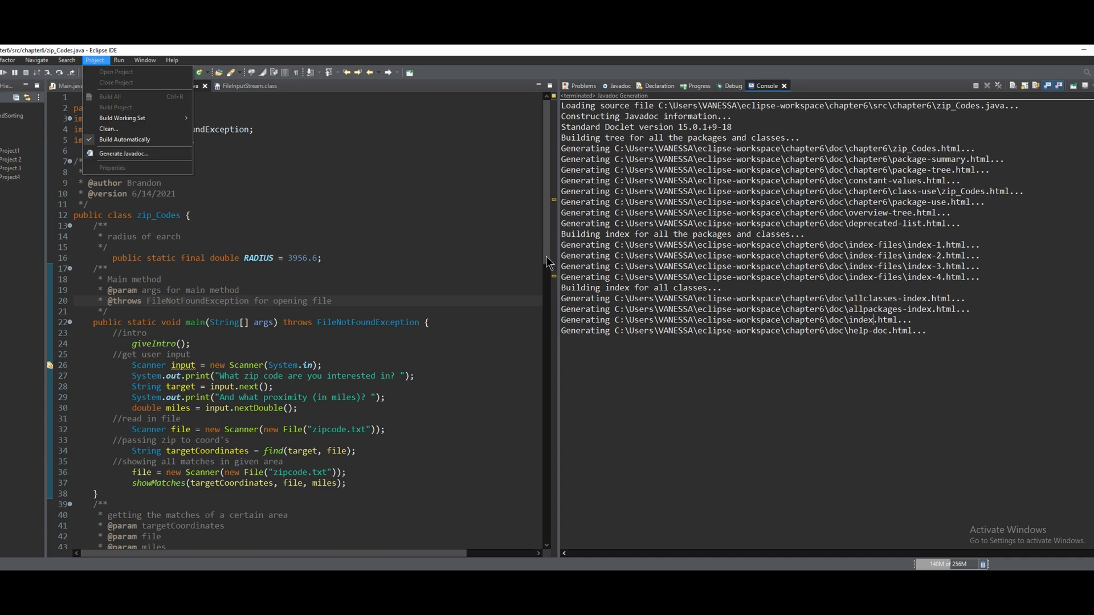
mouse_move(1011, 332)
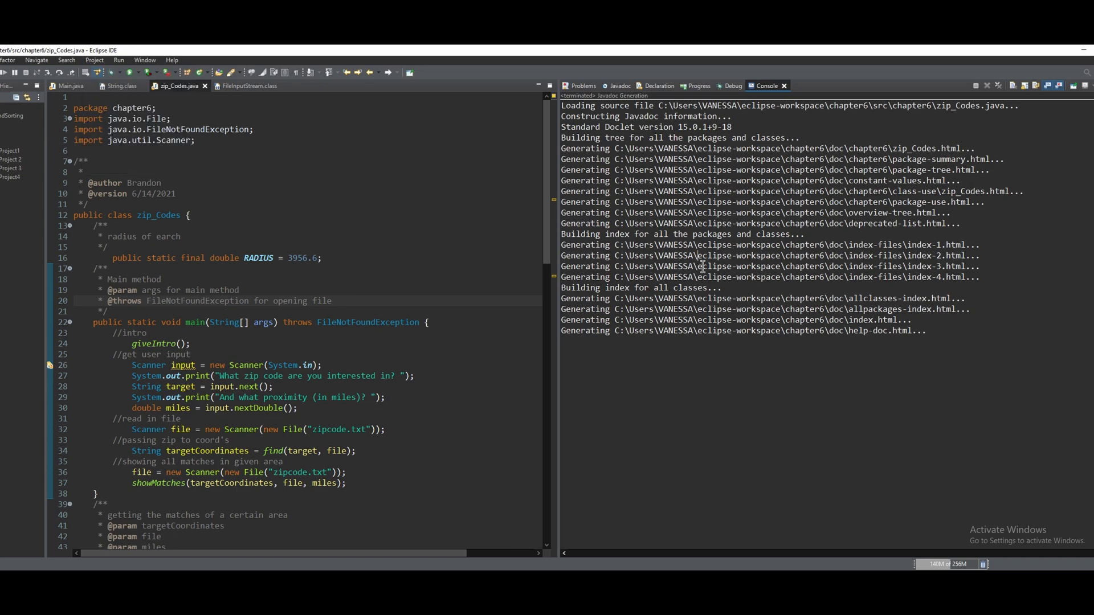
scroll(down, 3)
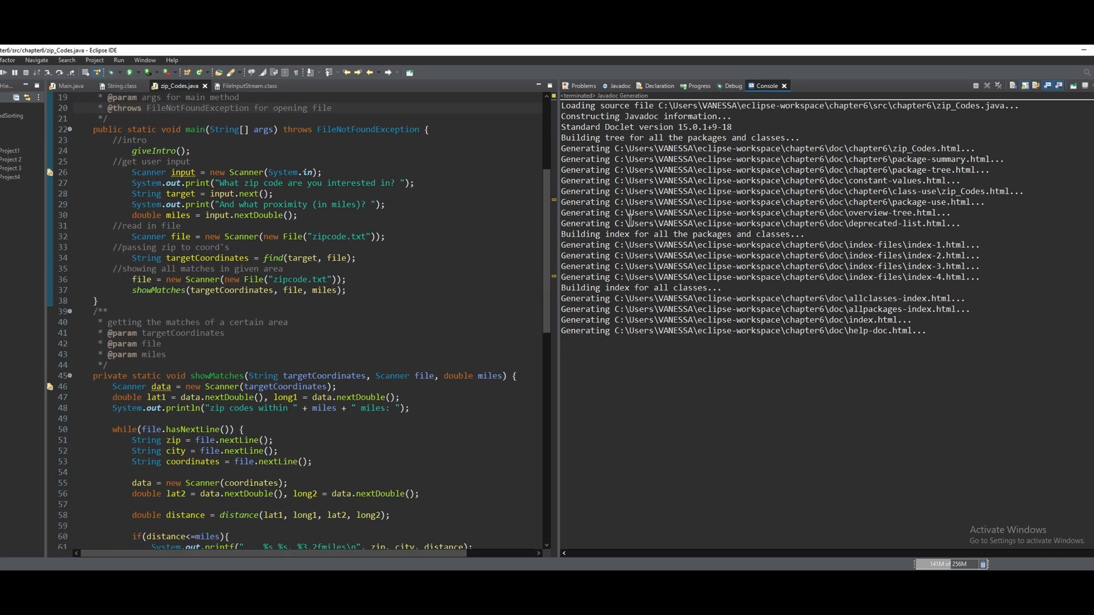